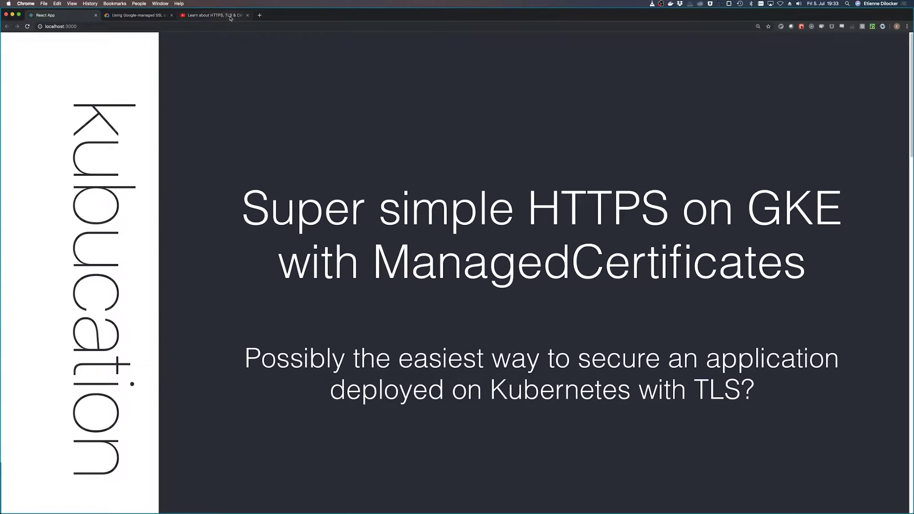
Show the HTTPS, TLS & Certificates playlist, revisit the title slide, then return to the playlist.
click(214, 15)
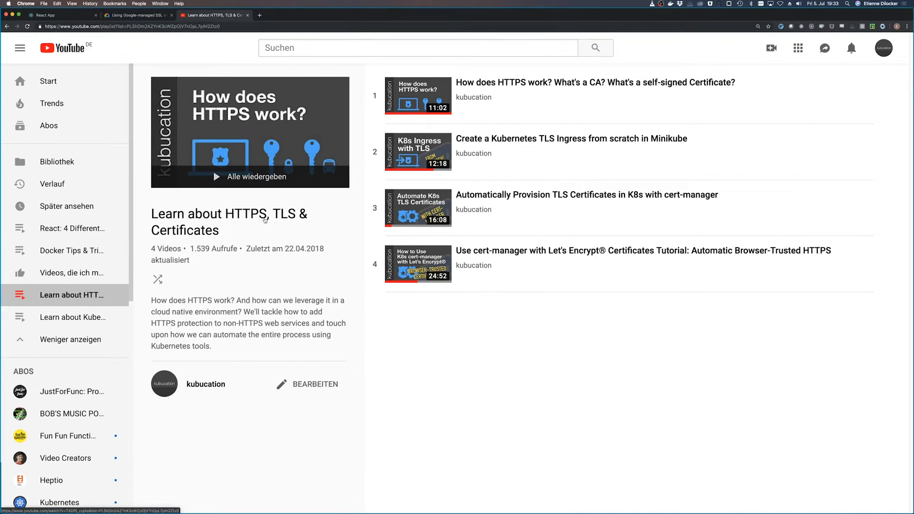
mouse_move(534, 255)
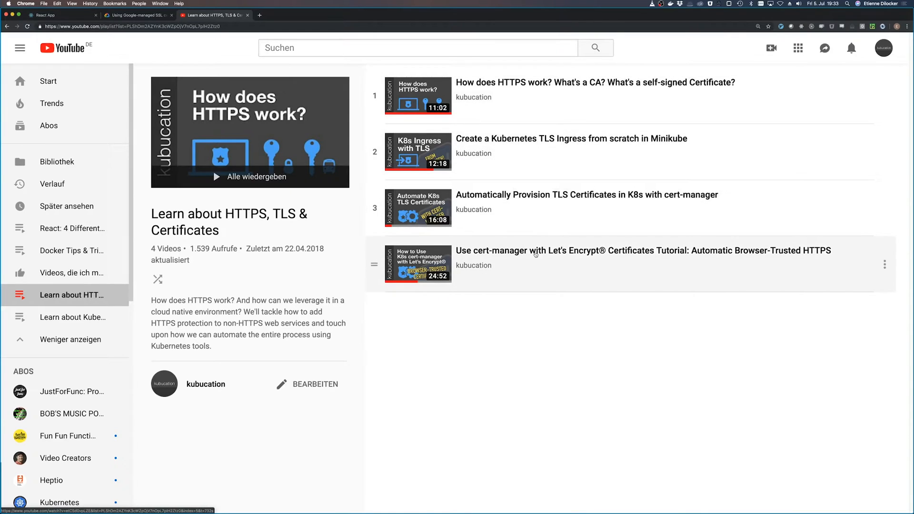
mouse_move(539, 257)
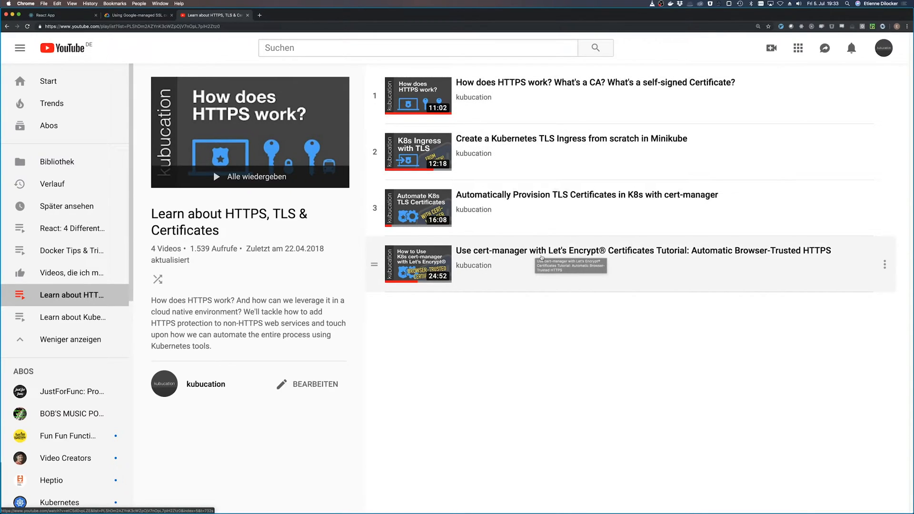
mouse_move(254, 136)
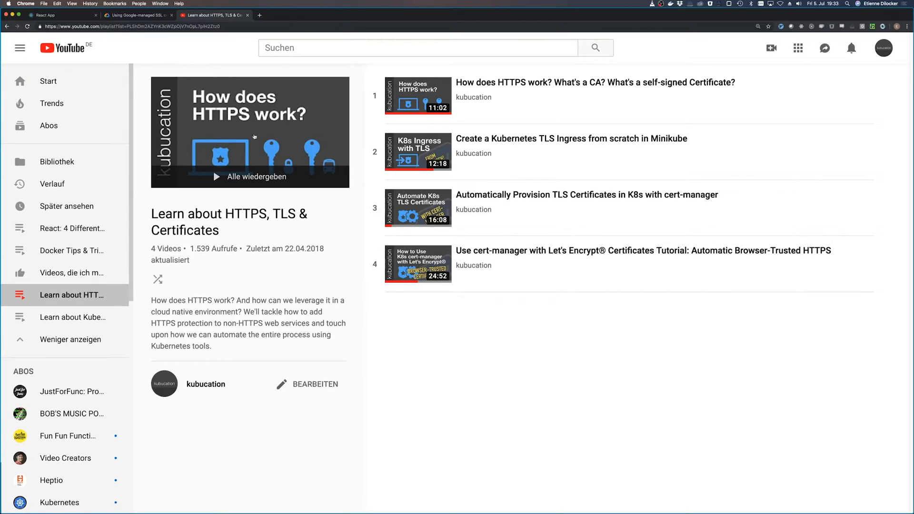
click(55, 14)
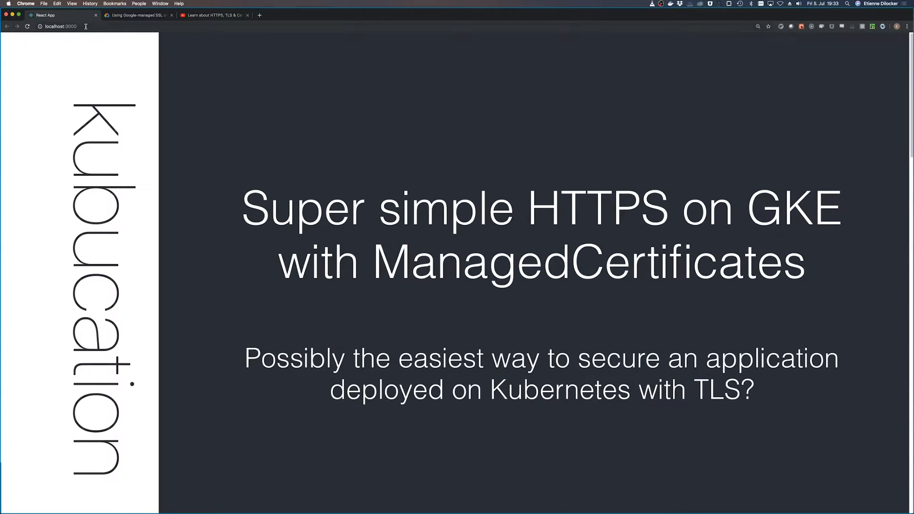
mouse_move(742, 151)
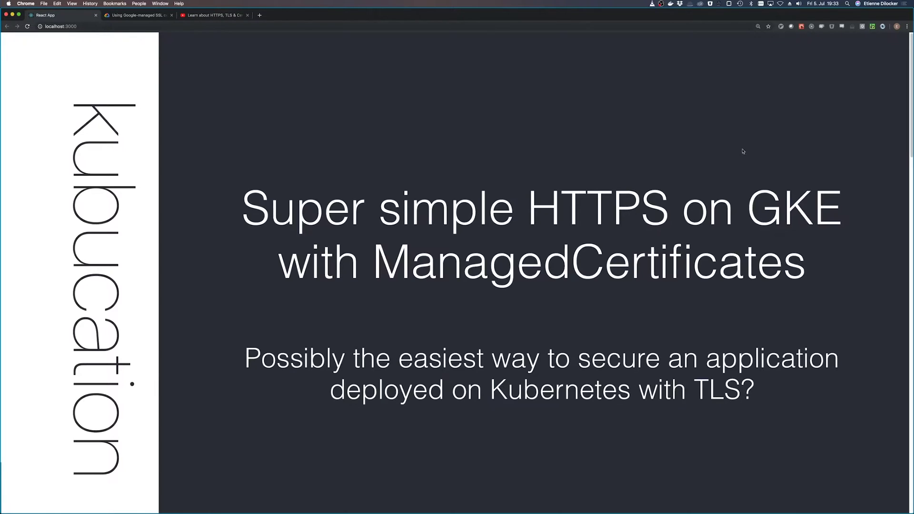
mouse_move(812, 233)
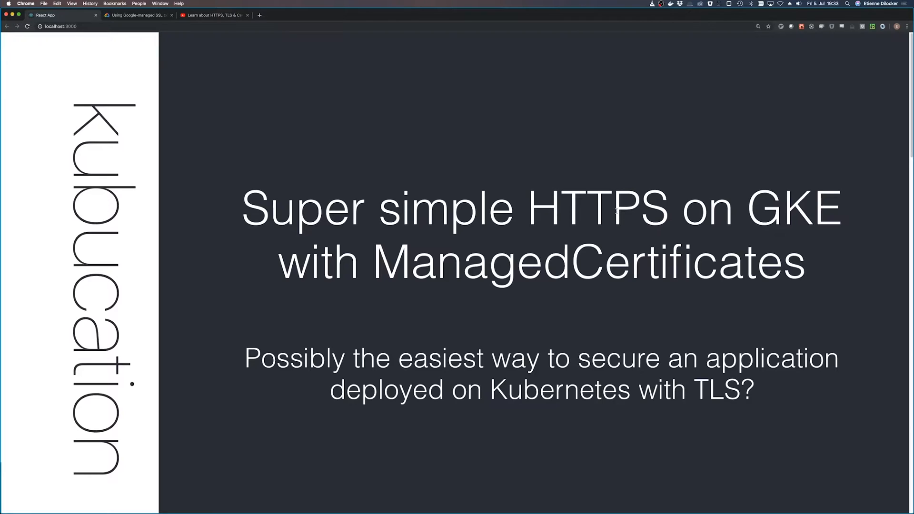
mouse_move(563, 215)
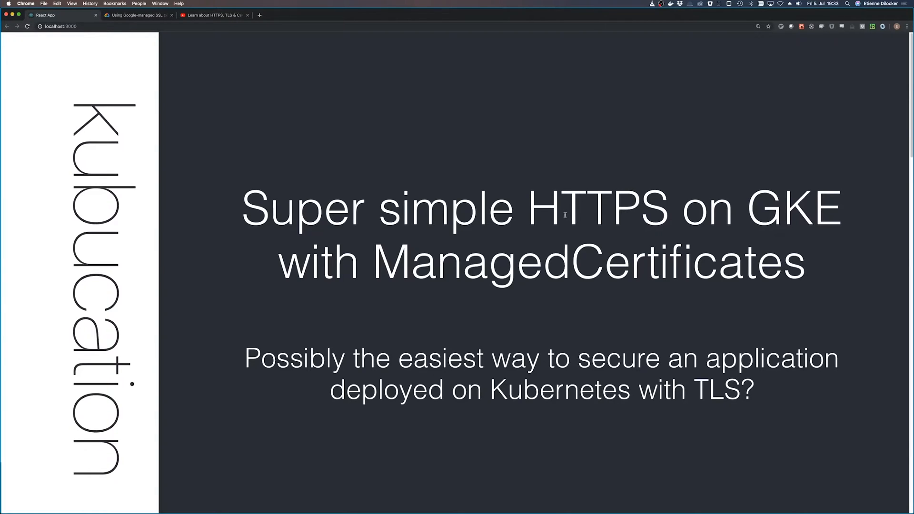
click(213, 15)
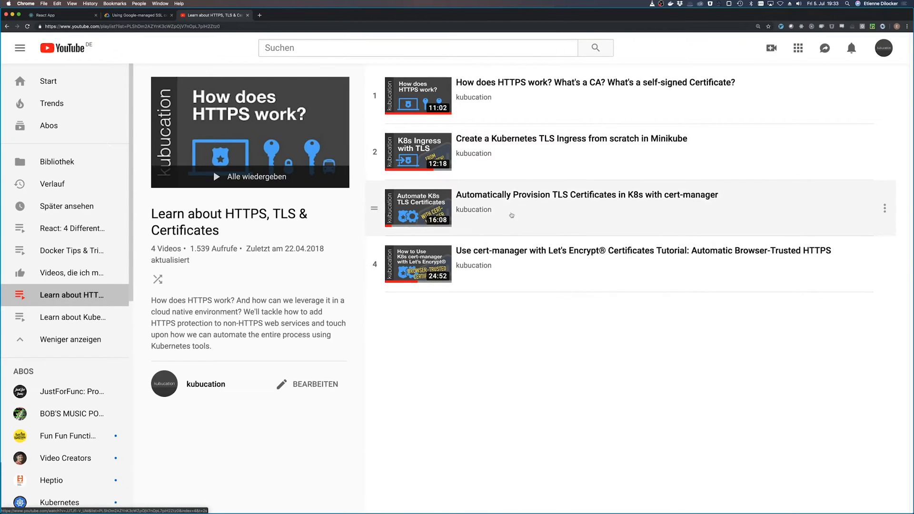
mouse_move(512, 146)
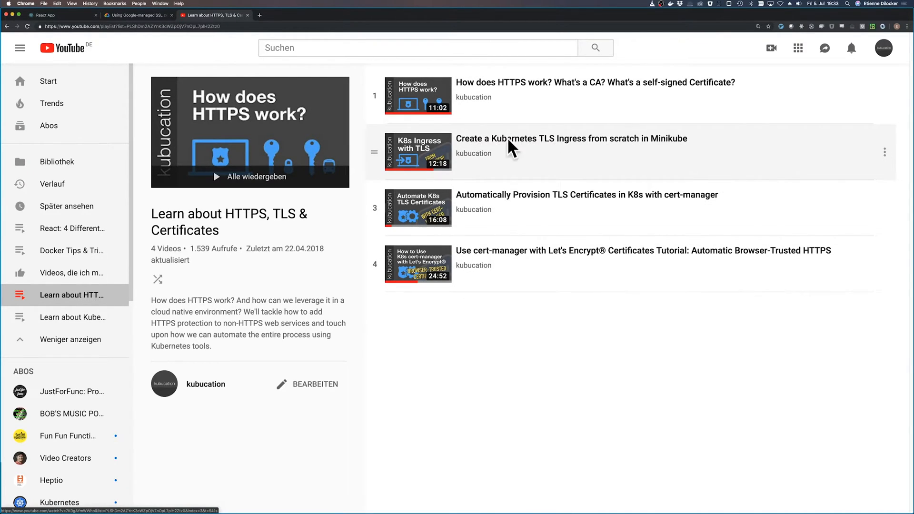
mouse_move(573, 207)
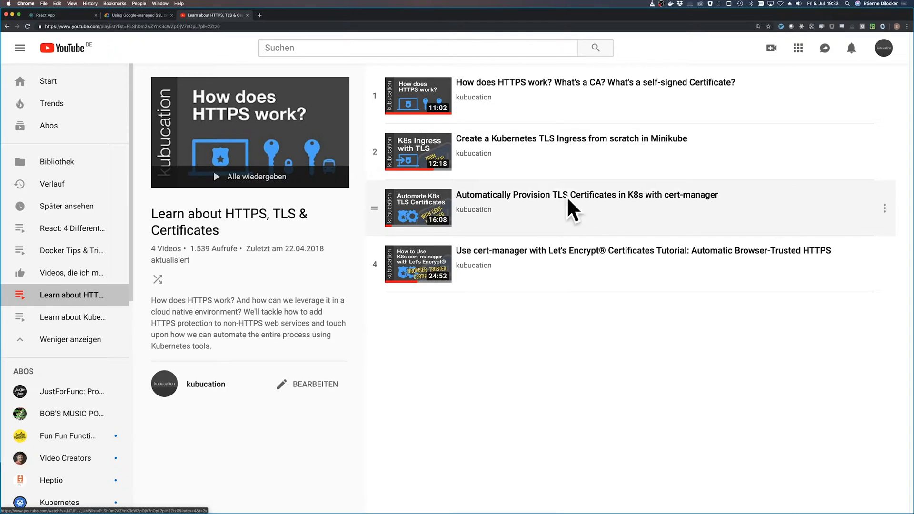
mouse_move(527, 208)
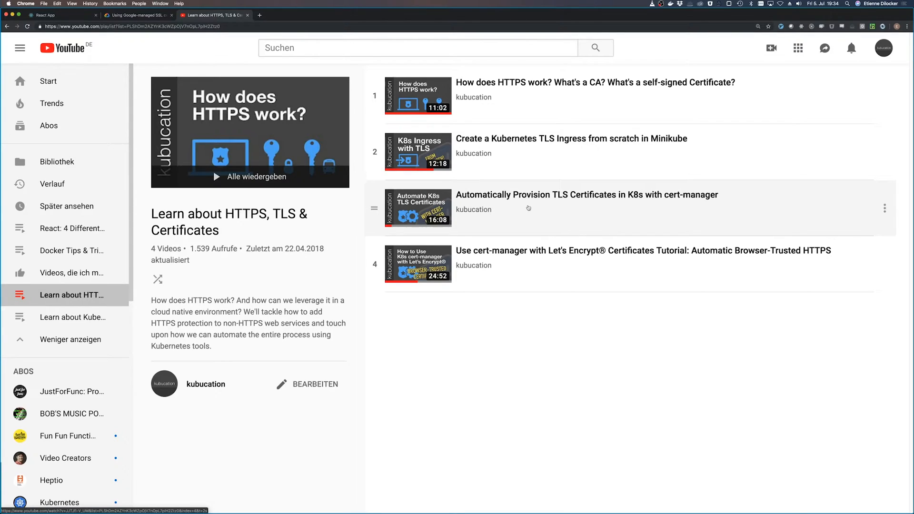
mouse_move(553, 266)
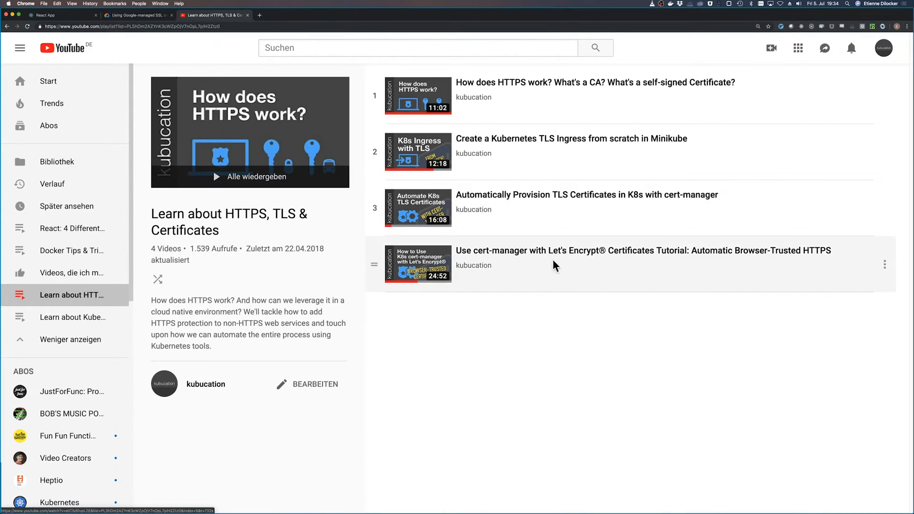
mouse_move(555, 263)
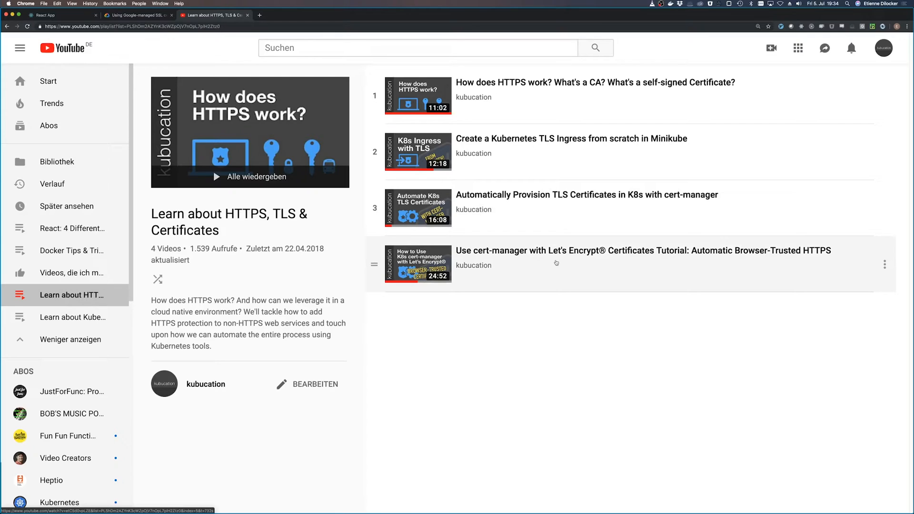
mouse_move(620, 269)
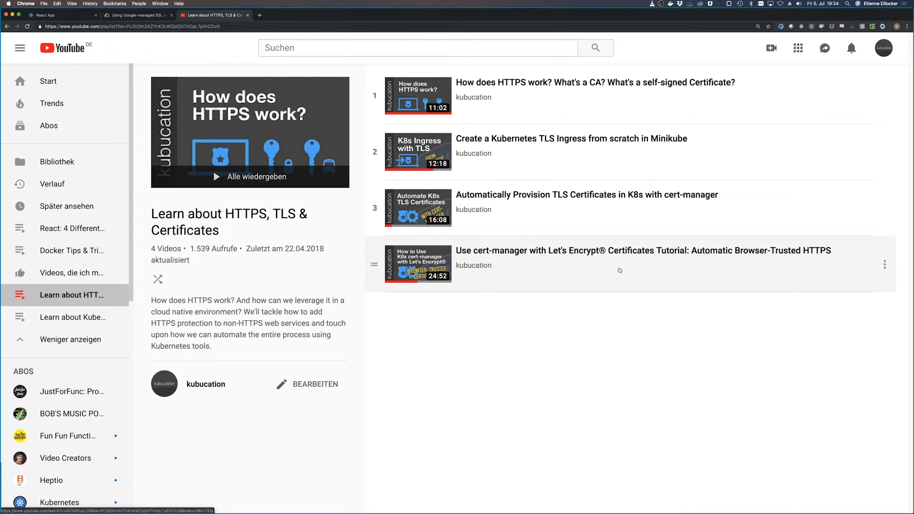
mouse_move(542, 233)
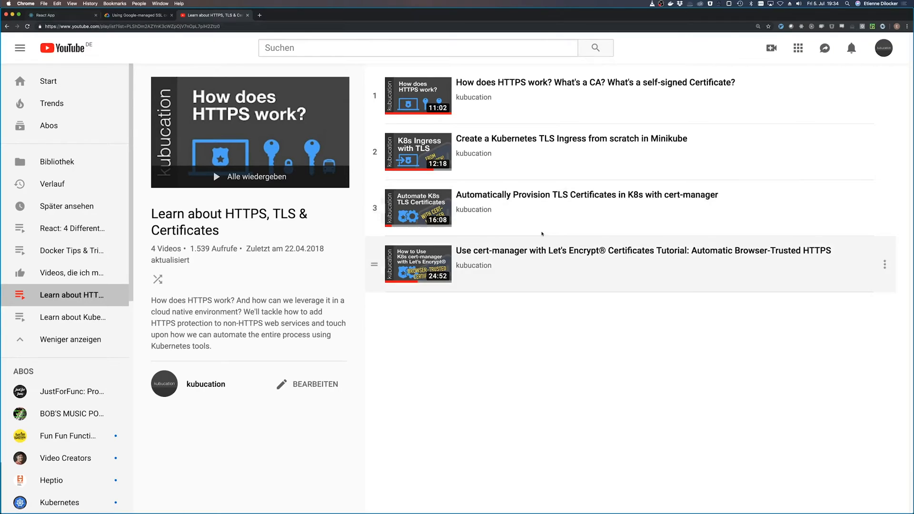
mouse_move(534, 262)
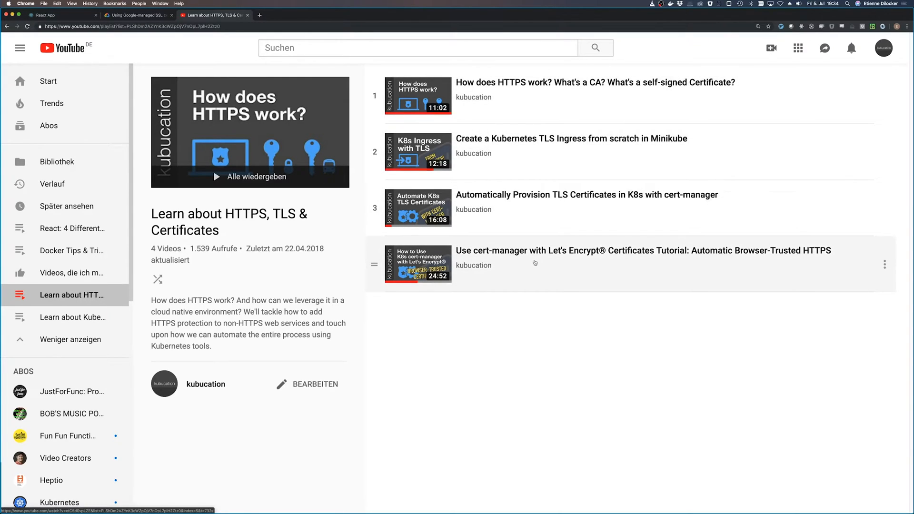
Switch back to the 'Super simple HTTPS on GKE with ManagedCertificates' title slide tab.
click(58, 14)
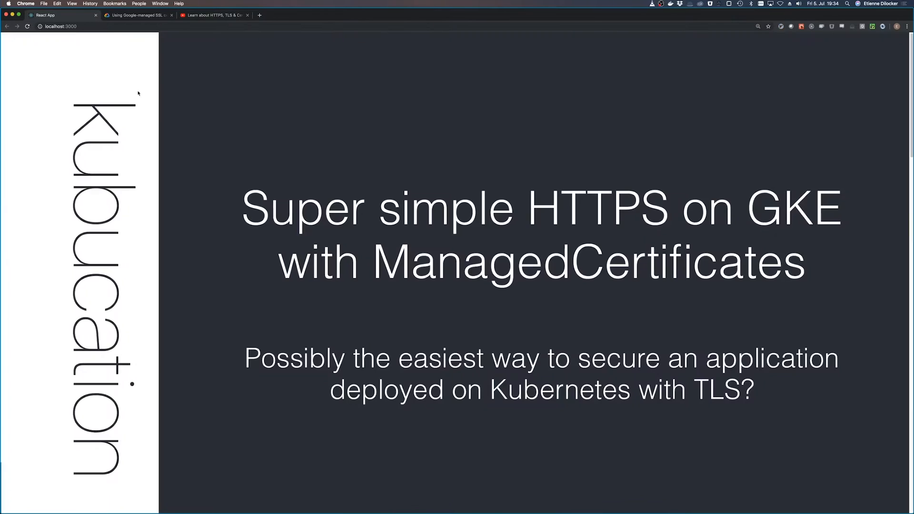
mouse_move(259, 162)
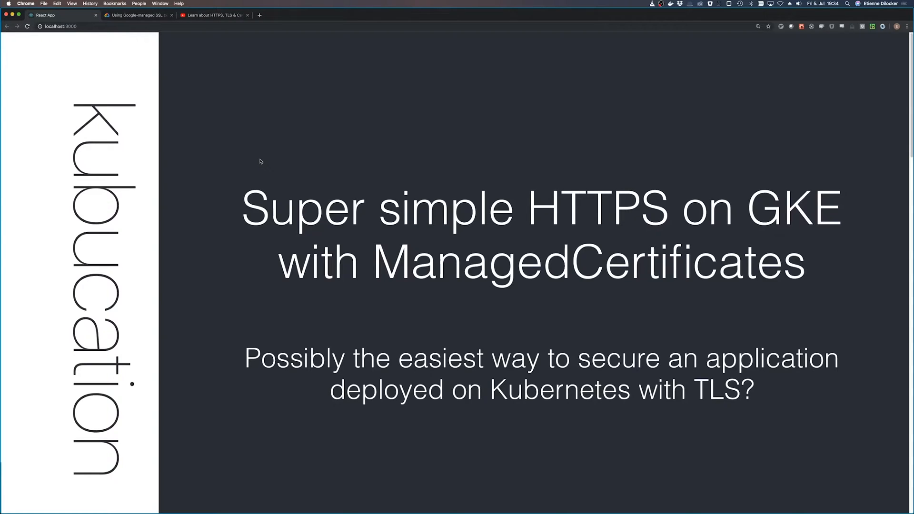
mouse_move(266, 153)
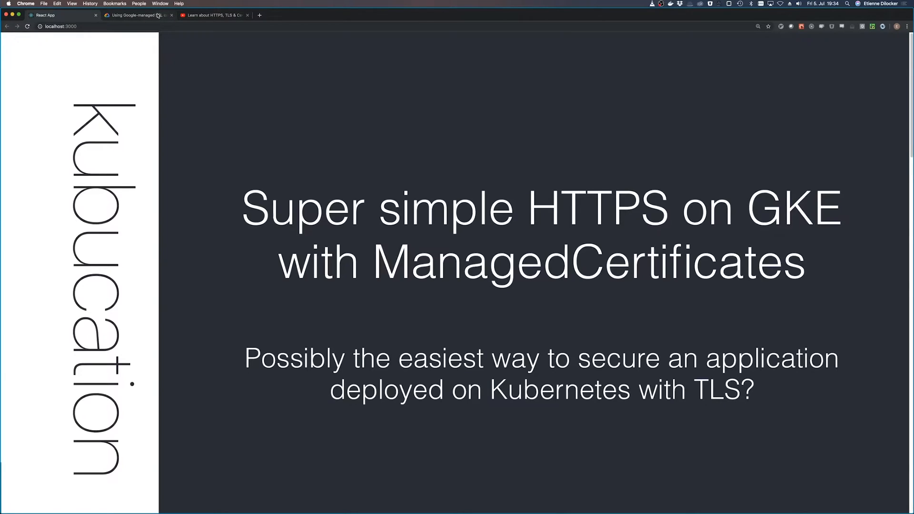
mouse_move(235, 99)
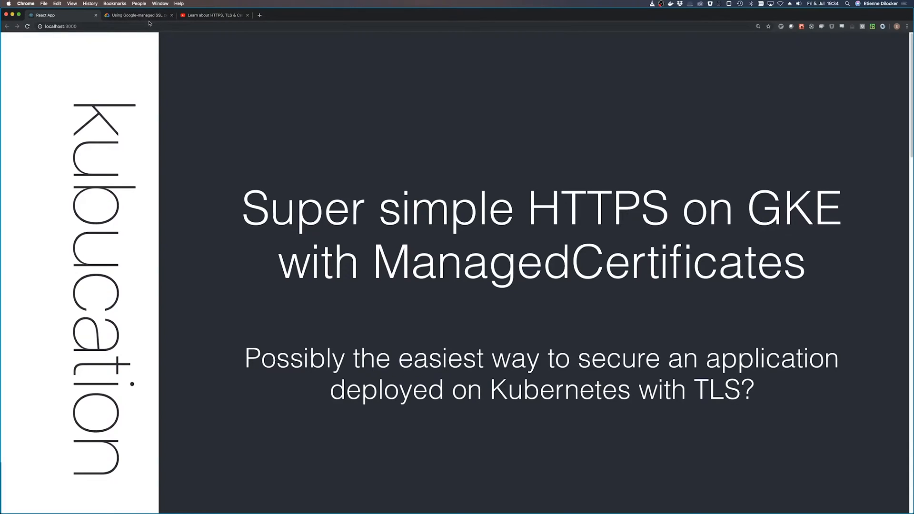
mouse_move(324, 138)
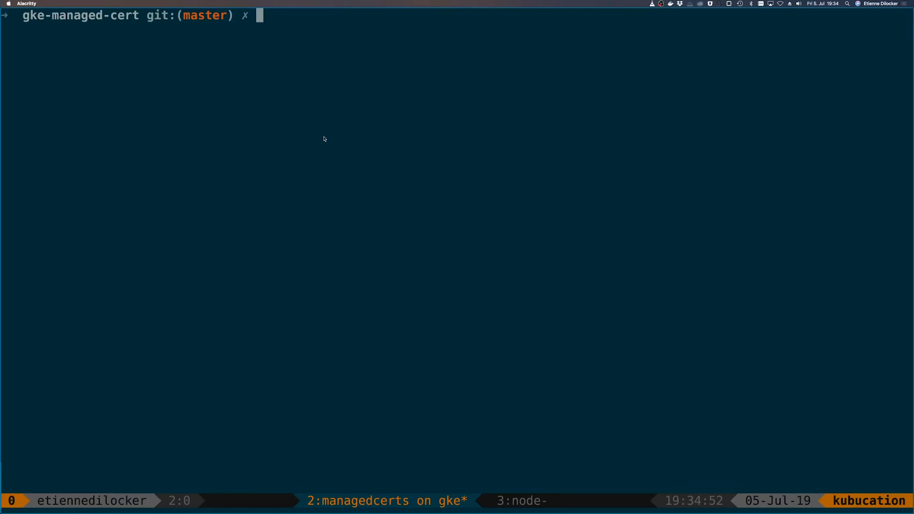
Open nginx.yaml in vim and read its Deployment, NodePort Service and Ingress sections.
text(vim)
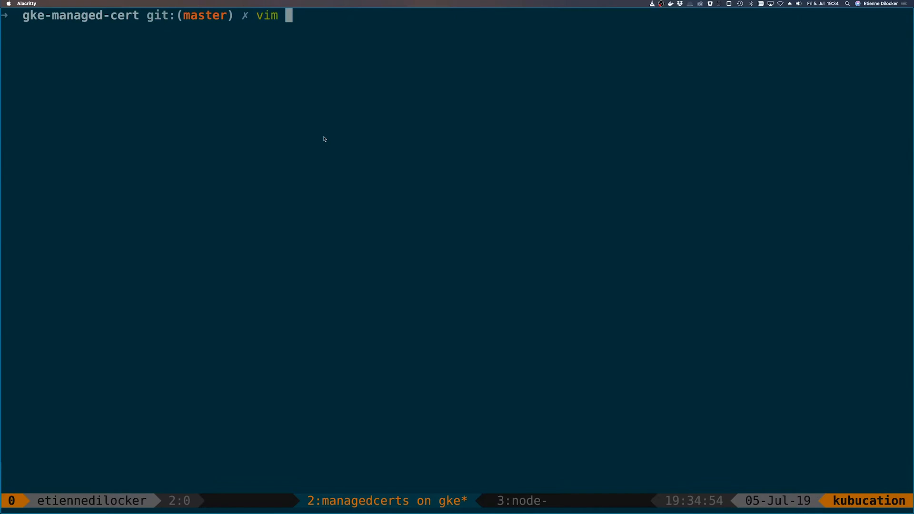
key(Return)
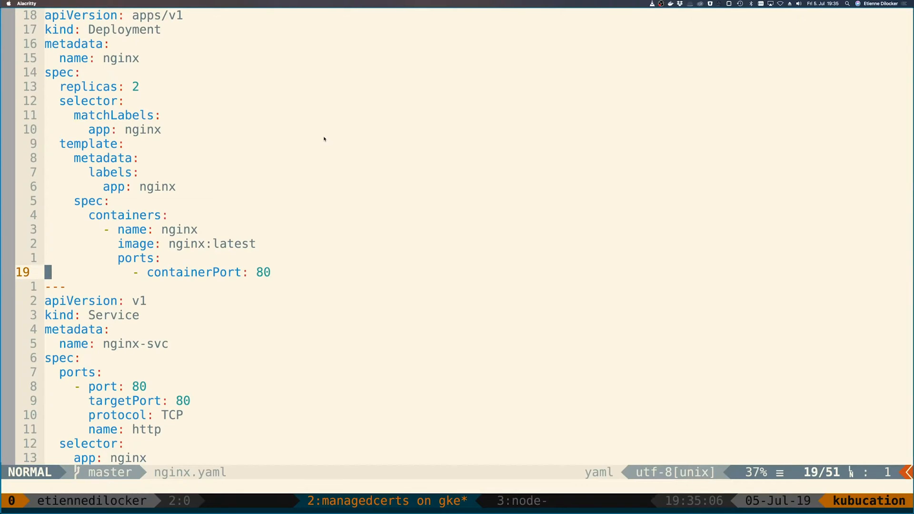
key(j)
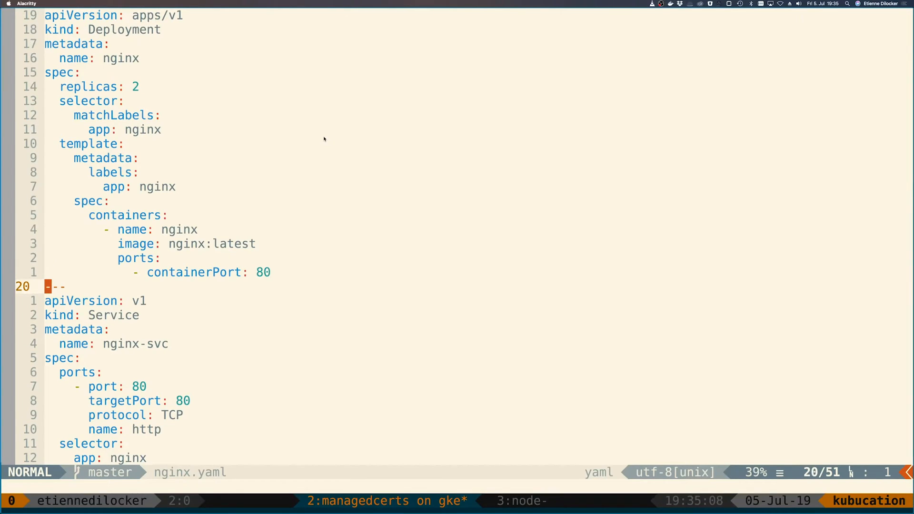
scroll(down, 3)
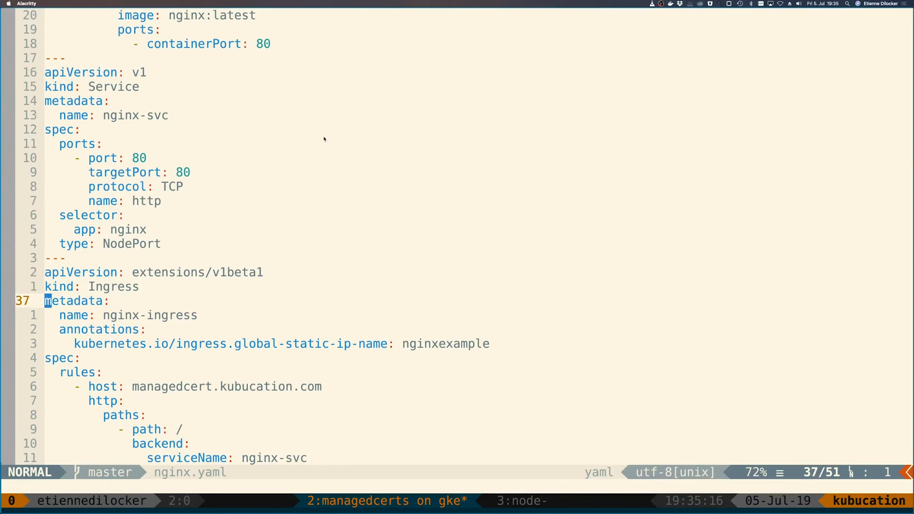
scroll(down, 3)
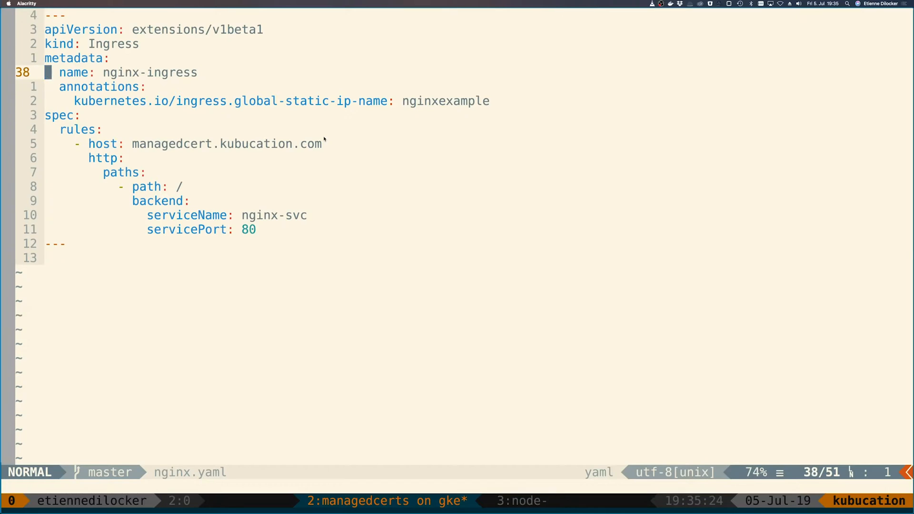
key(j)
text(curl manag)
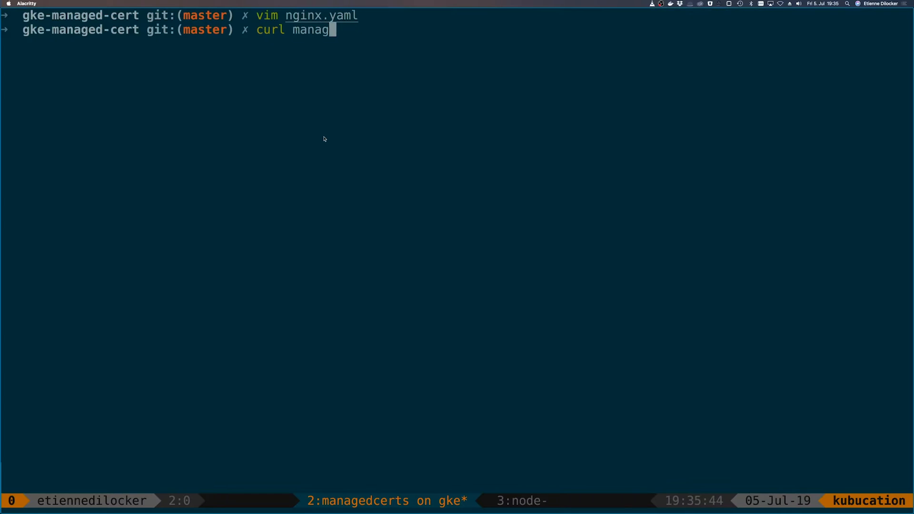
text(edcert.kubu)
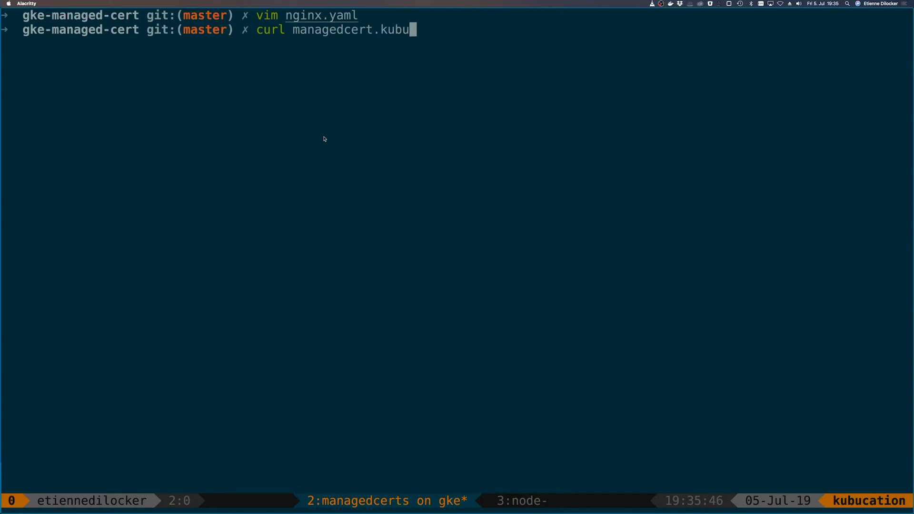
key(Return)
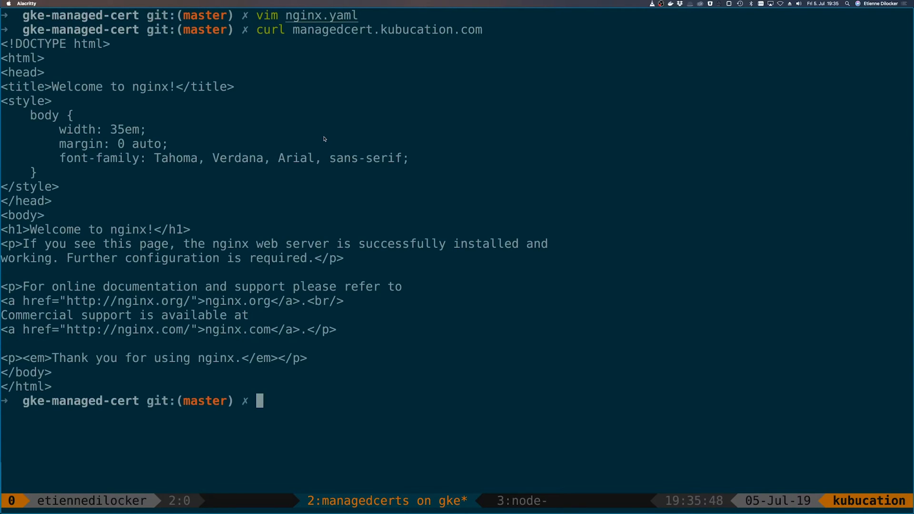
key(Up)
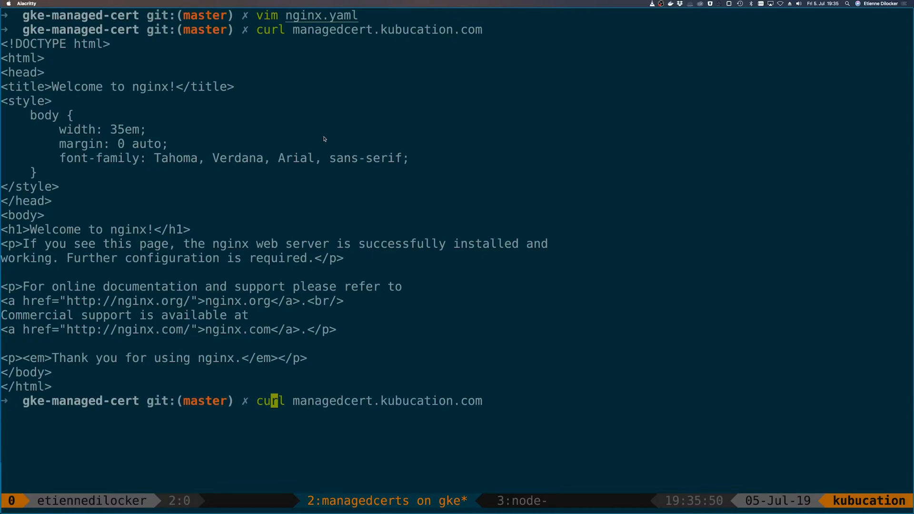
text(http)
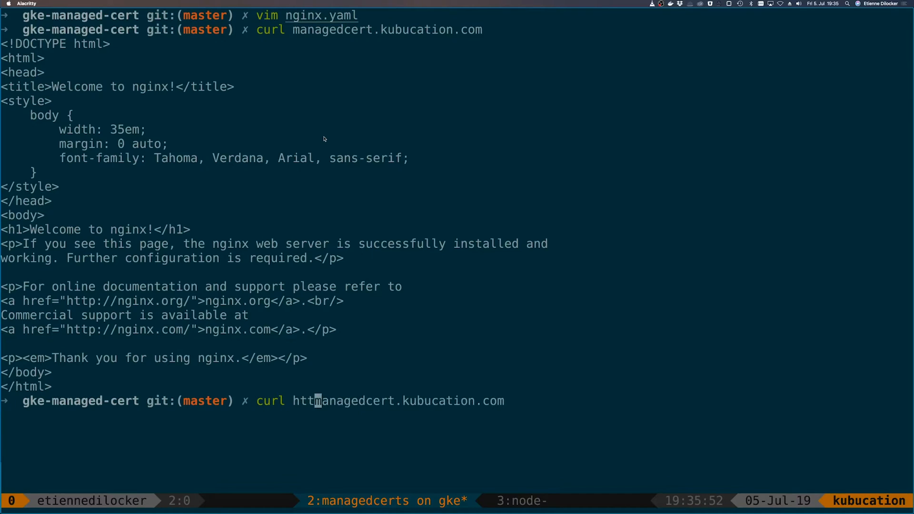
key(Return)
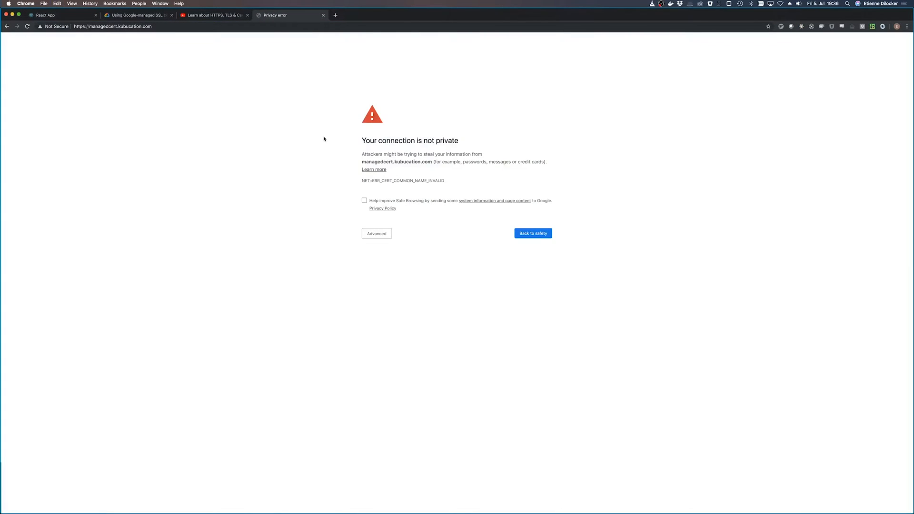
mouse_move(496, 234)
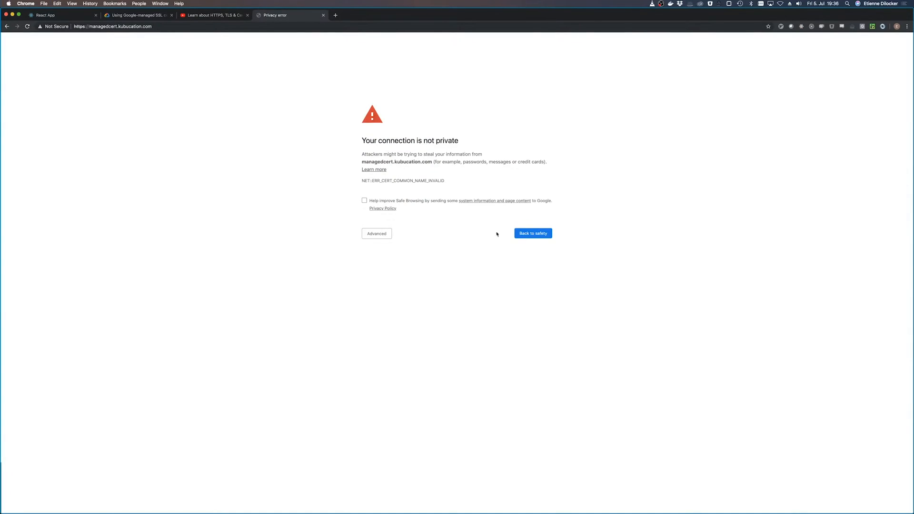
mouse_move(425, 205)
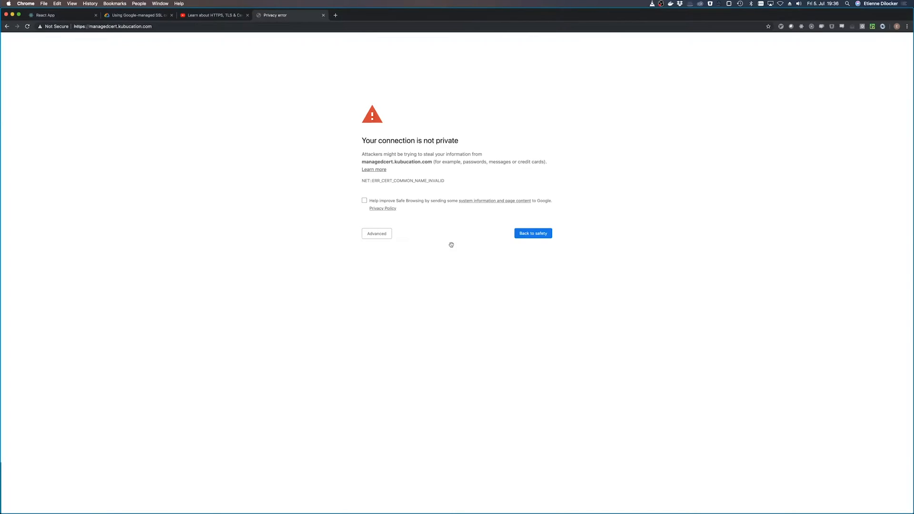
Skim the Google-managed SSL certificates guide, then reopen nginx.yaml in vim.
click(138, 15)
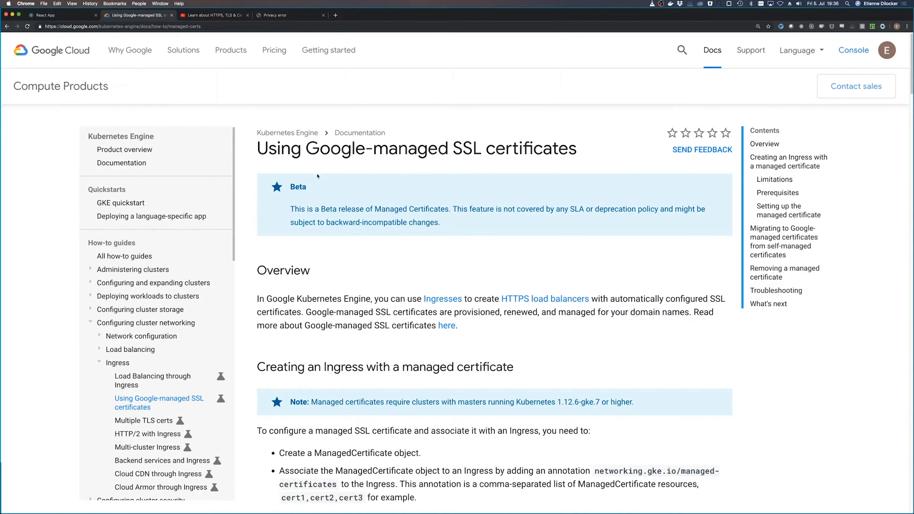
mouse_move(350, 199)
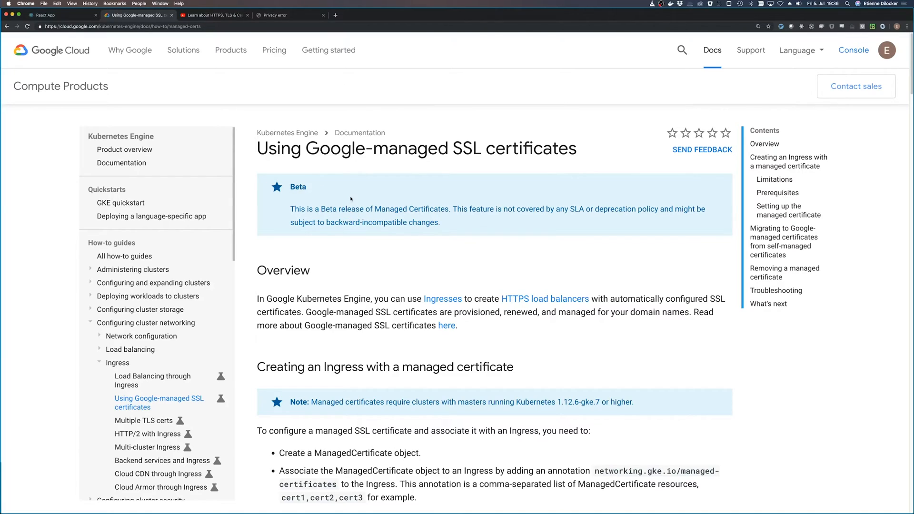
mouse_move(404, 171)
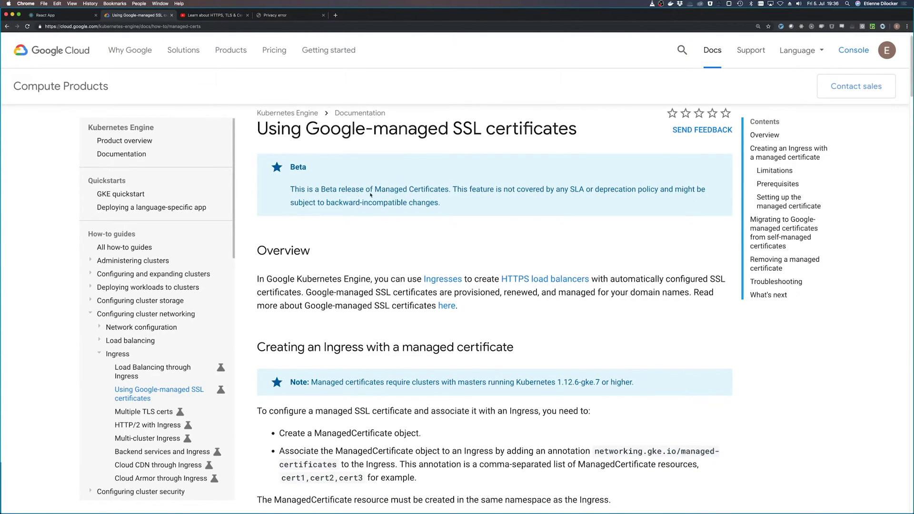
scroll(down, 3)
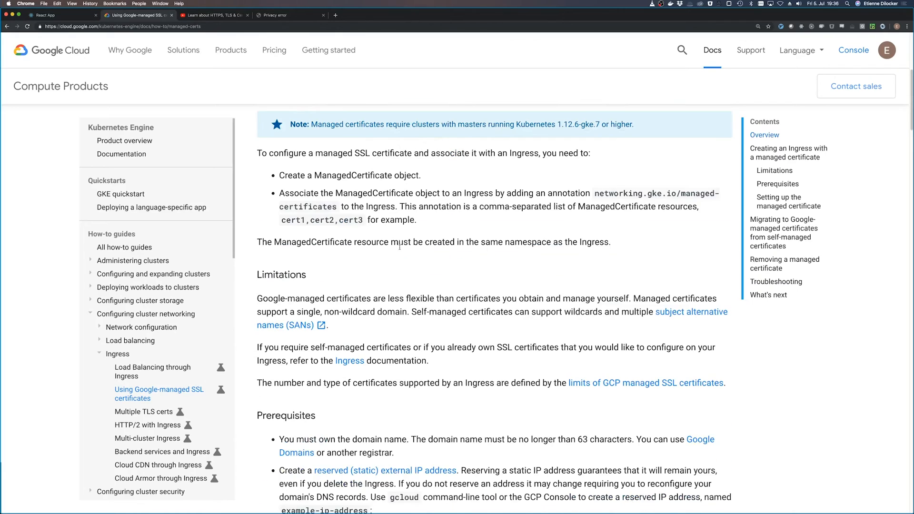
scroll(down, 3)
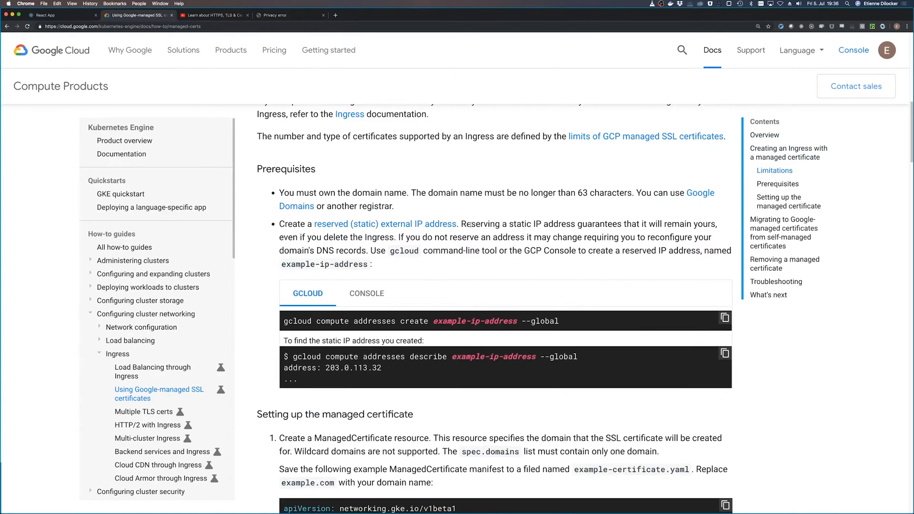
scroll(down, 3)
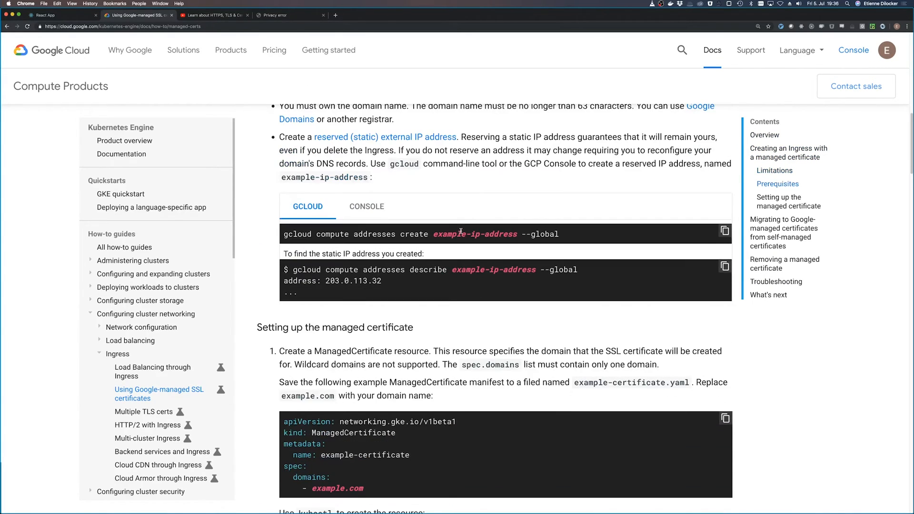
scroll(down, 3)
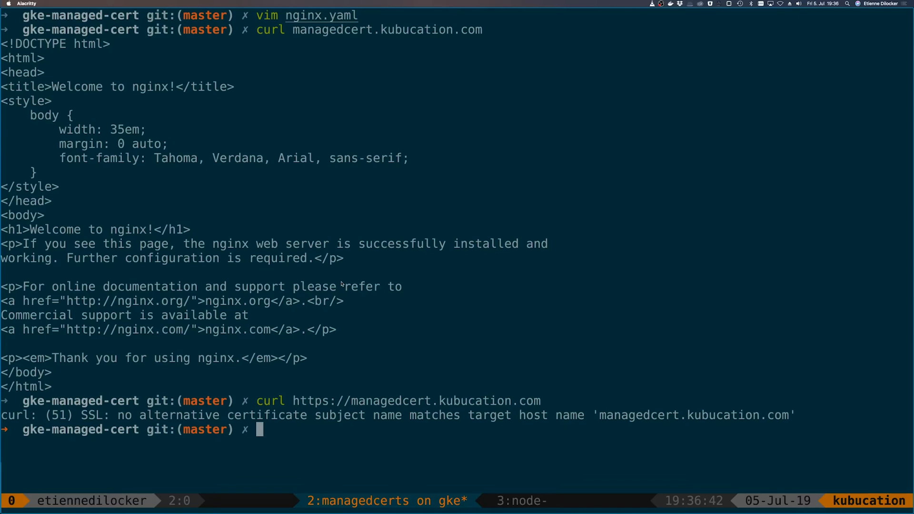
text(vim)
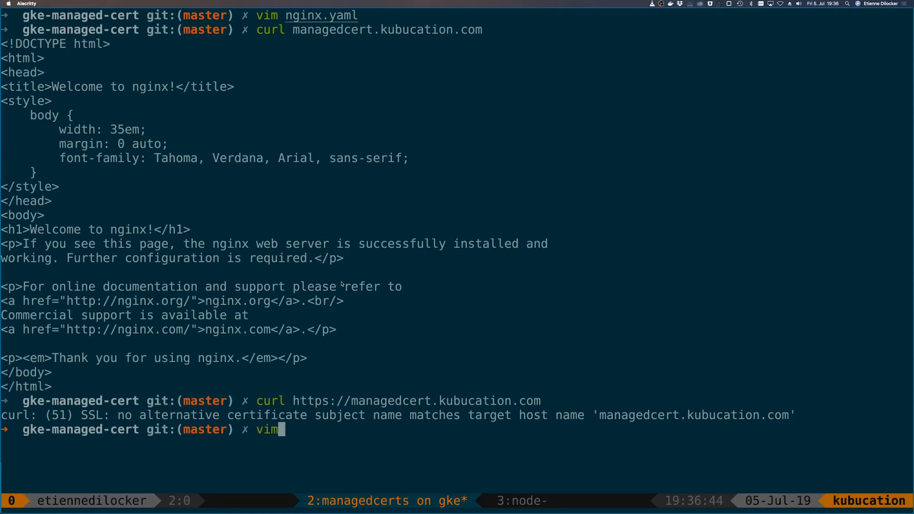
text(nginx.yaml)
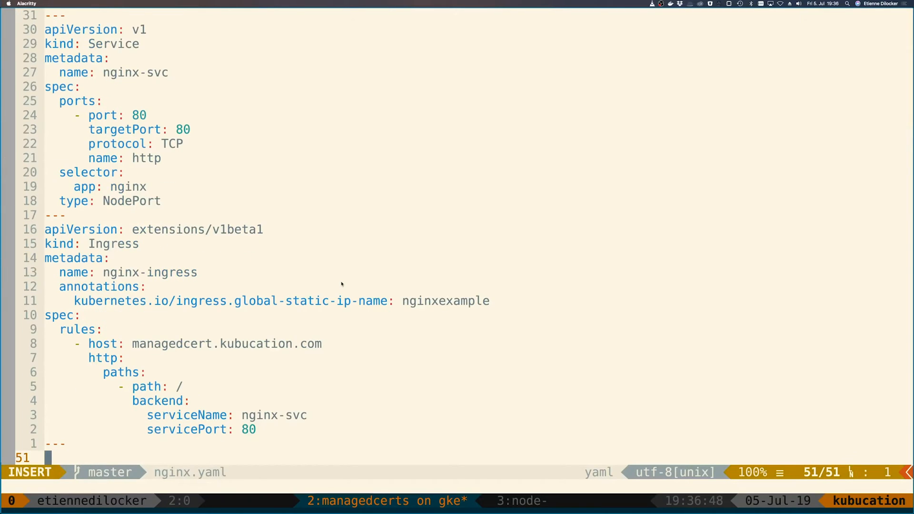
Append a ManagedCertificate for managedcert.kubucation.com named anothercertificatenamewhichisdefinitelynottaken to nginx.yaml.
key(Escape)
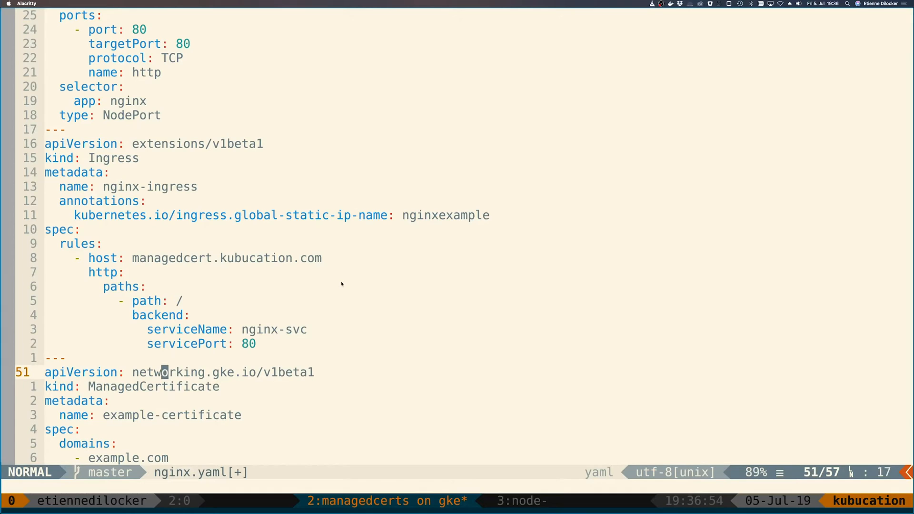
scroll(down, 3)
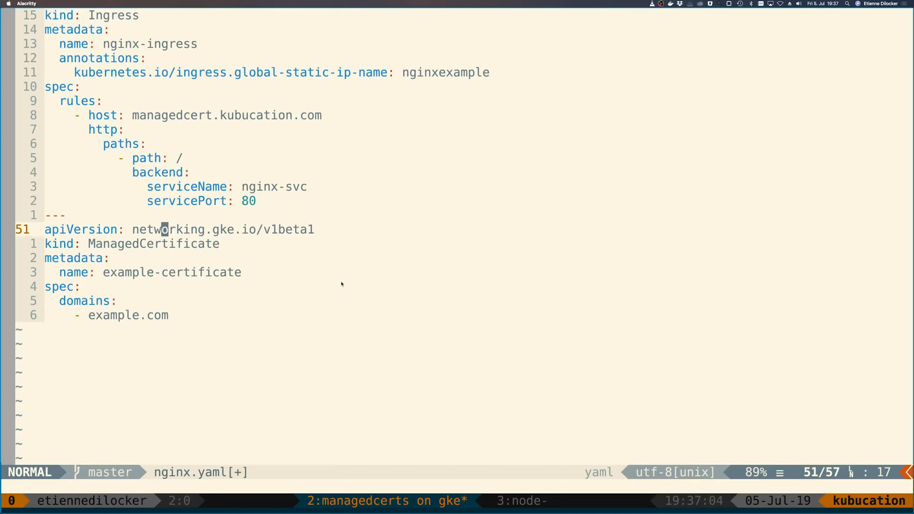
key(j)
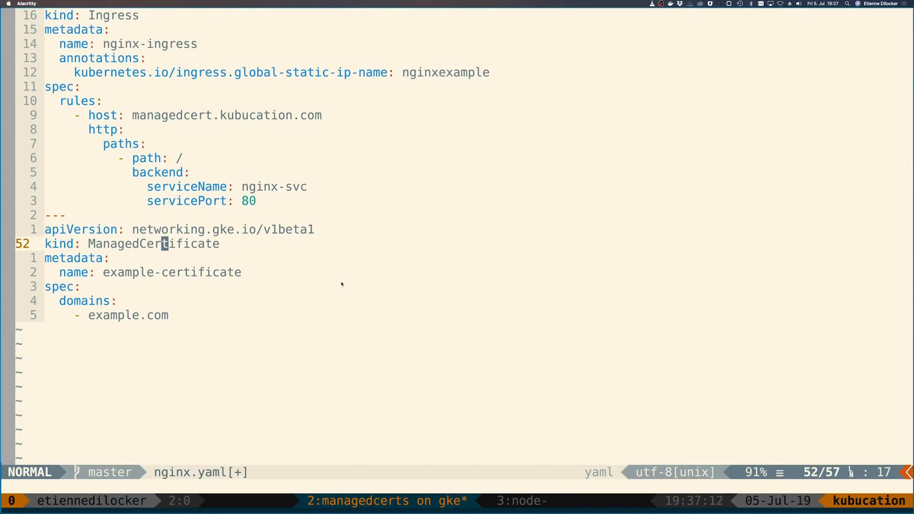
key(j)
text(managedcert.kubucation)
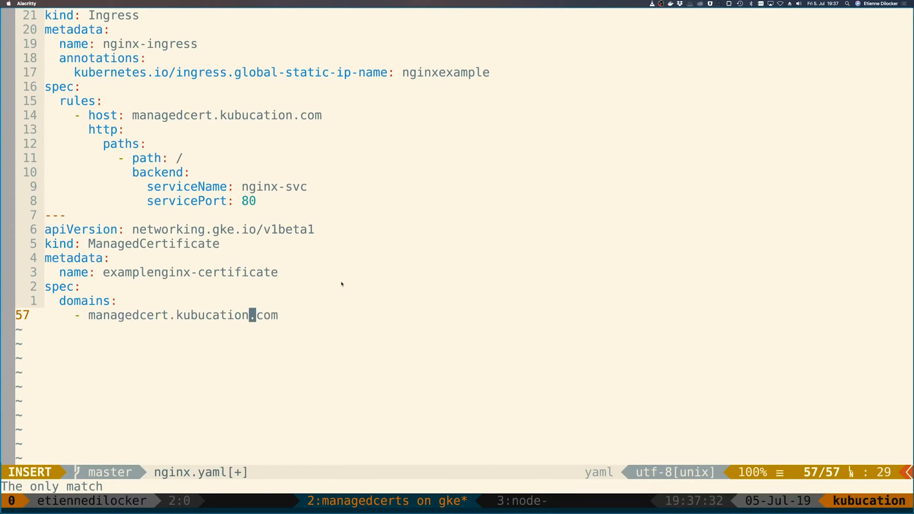
key(Escape)
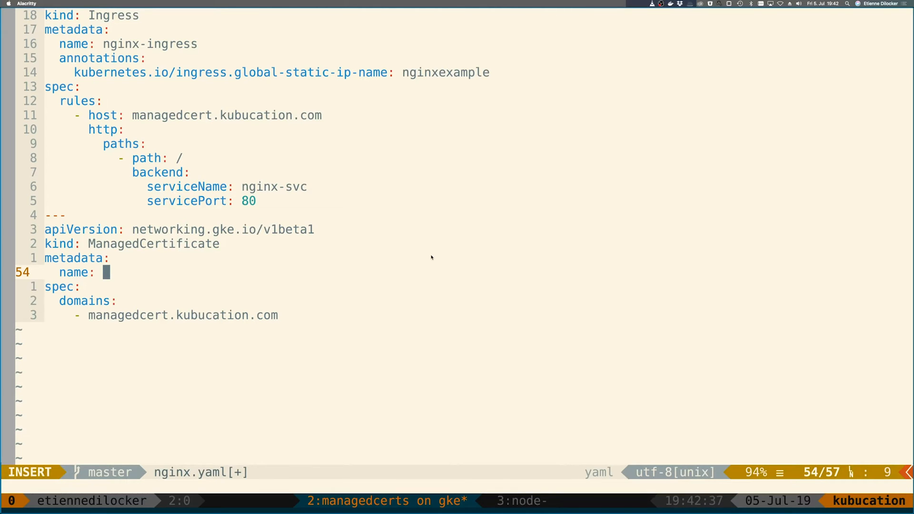
text(anothercerti)
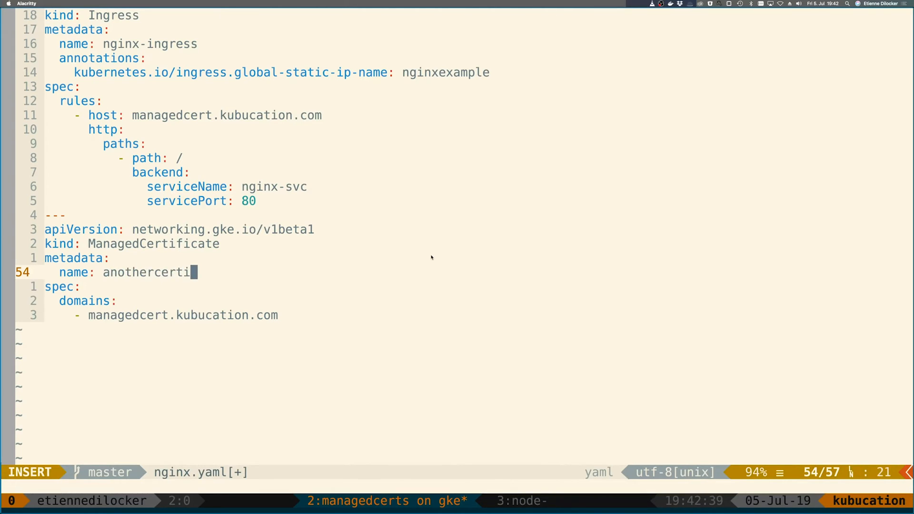
text(ficatenamewhi)
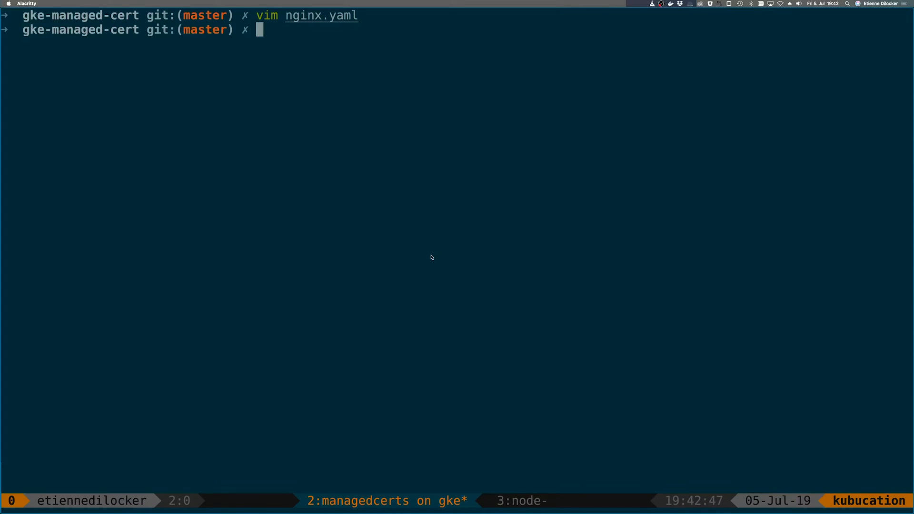
Apply nginx.yaml with kubectl to create the ManagedCertificate.
text(kubectl)
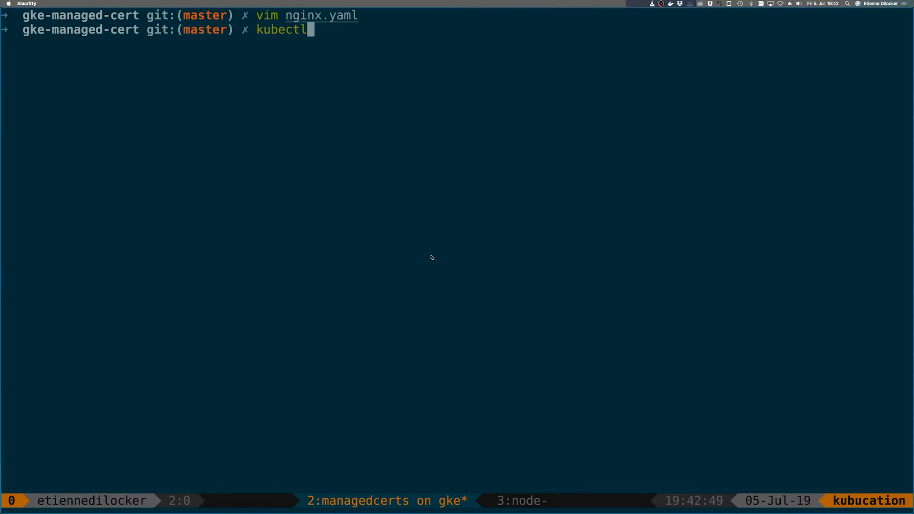
text(apply -f n)
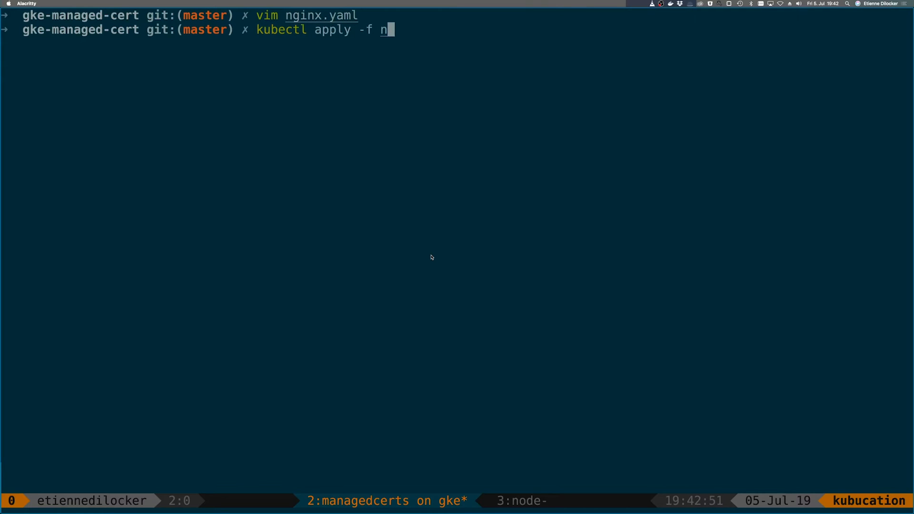
key(Return)
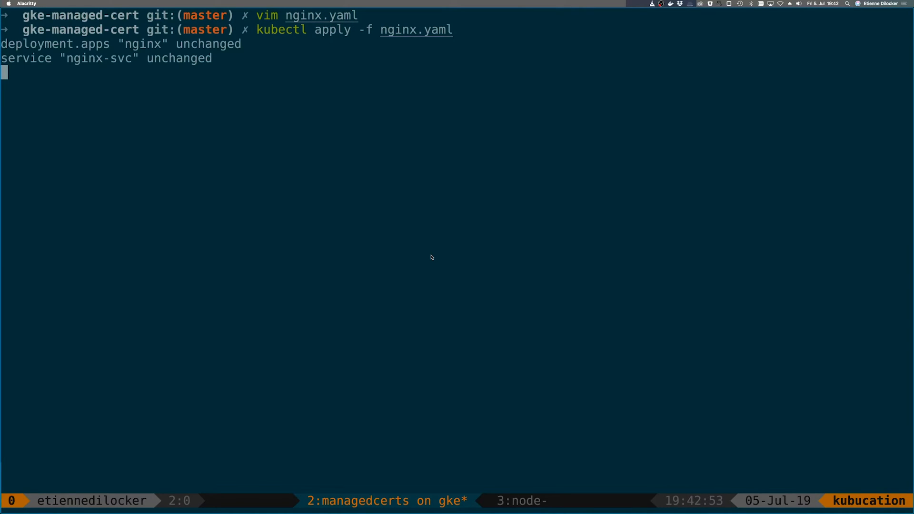
key(Return)
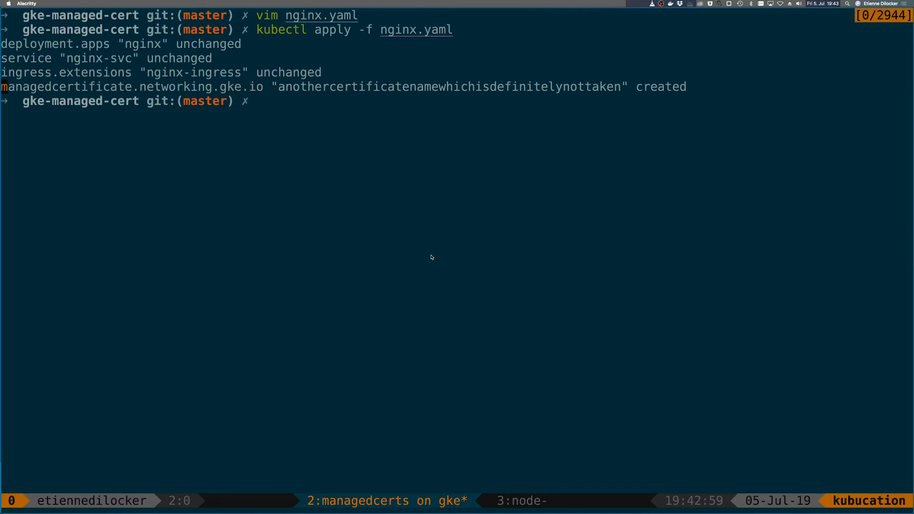
Run kubectl get managedcertificate, showing anothercertificatenamewhichisdefinitelynottaken at 14s old.
double_click(66, 86)
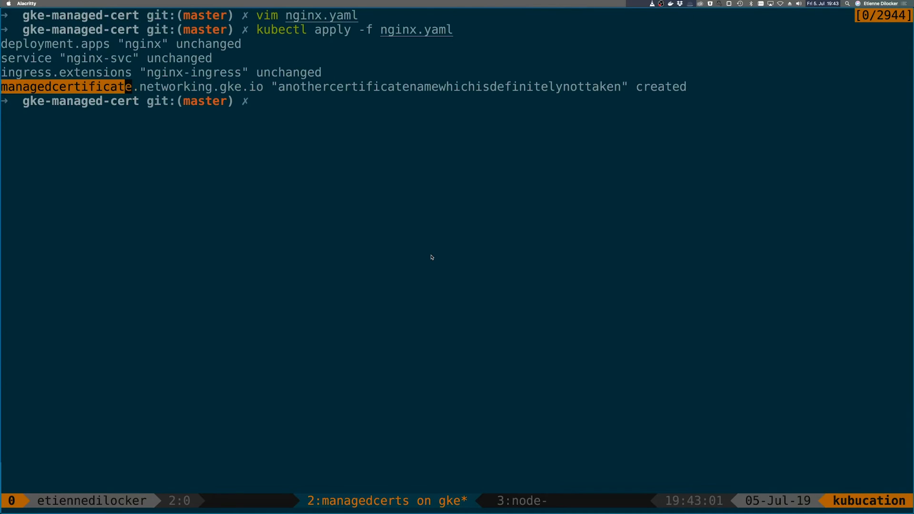
text(kubect)
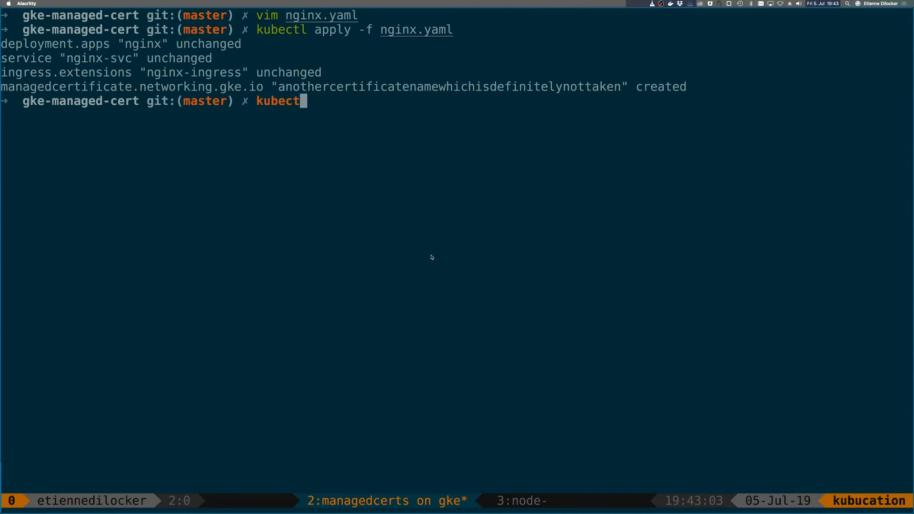
text(l)
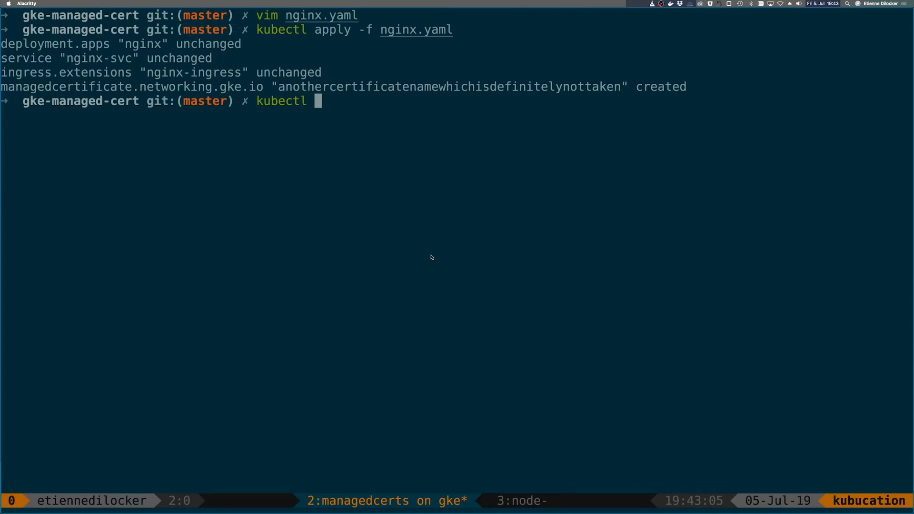
text(get managedcertificate)
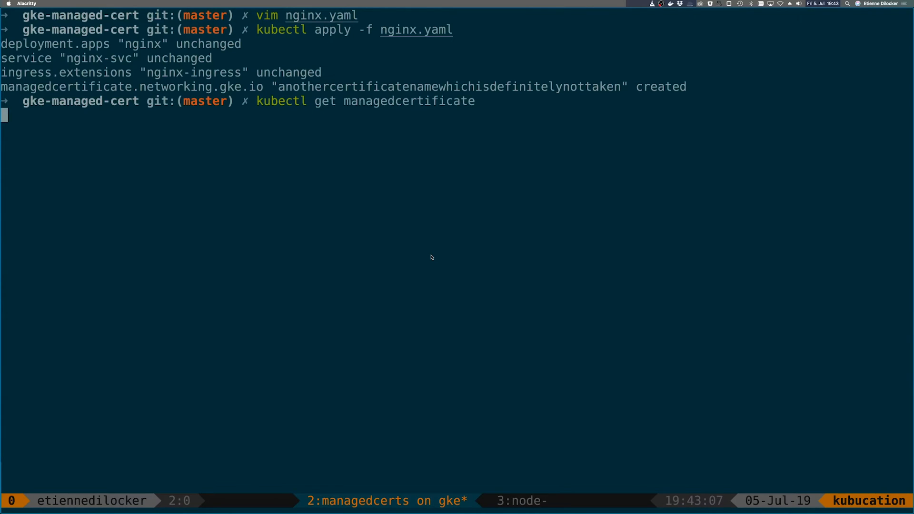
key(Return)
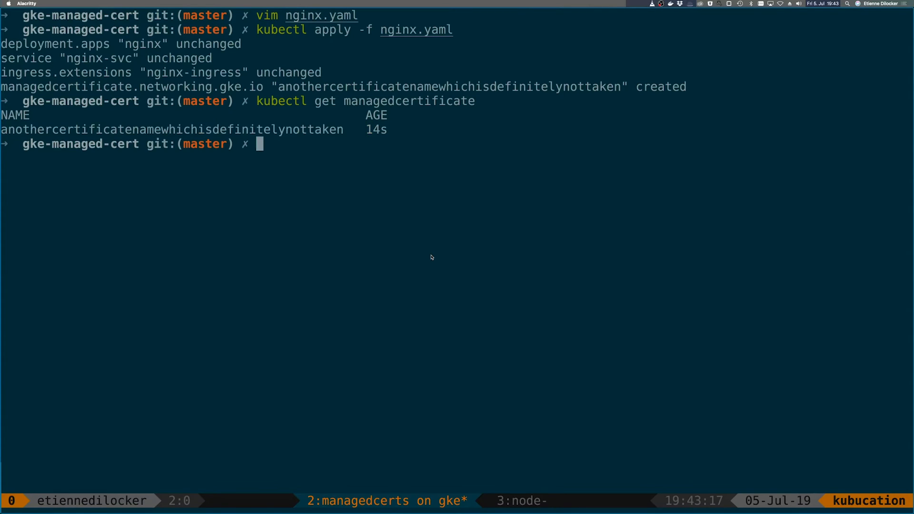
Describe anothercertificatenamewhichisdefinitelynottaken, revealing Provisioning status and a 409 already-exists warning.
text(kube)
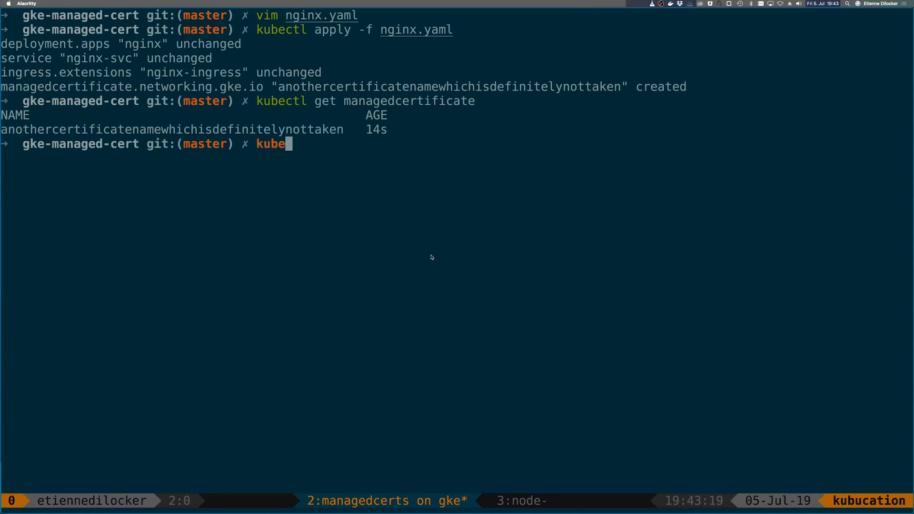
text(ctl describe manag)
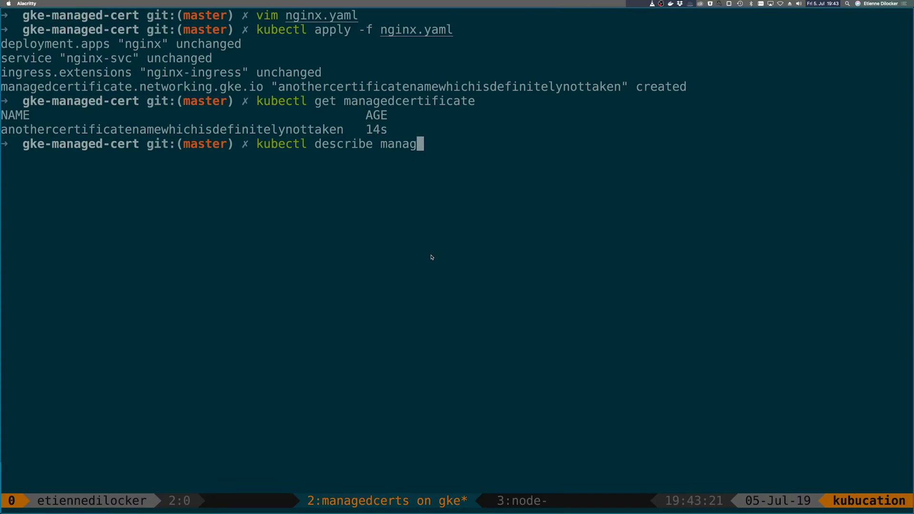
text(edcertificate)
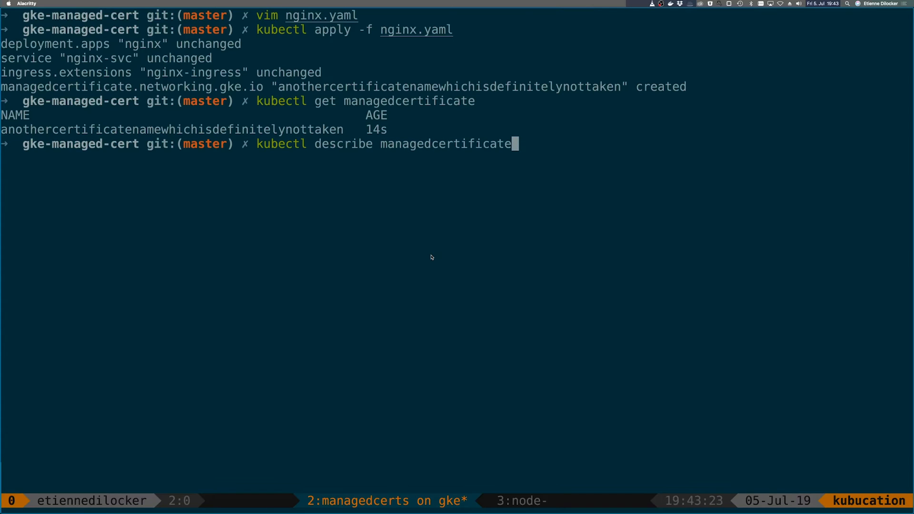
text(anothercertificatenamewhichisdefinitelynottaken)
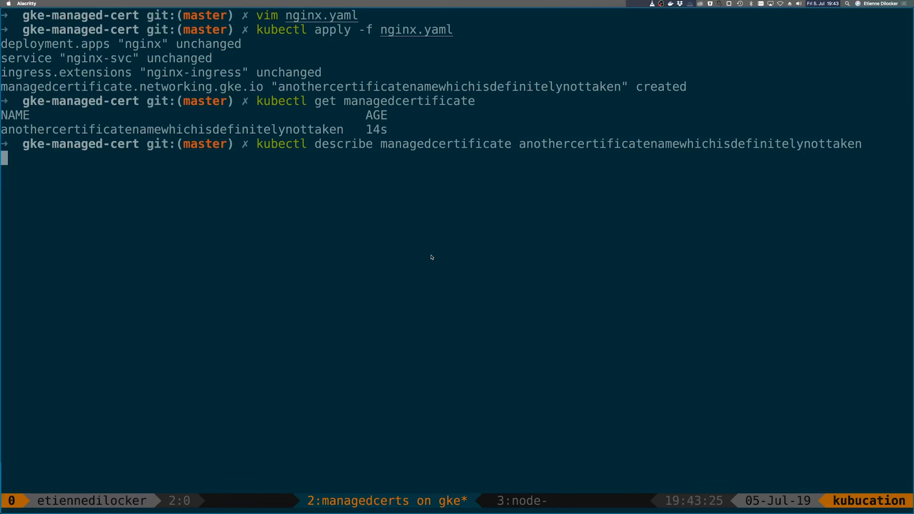
key(Return)
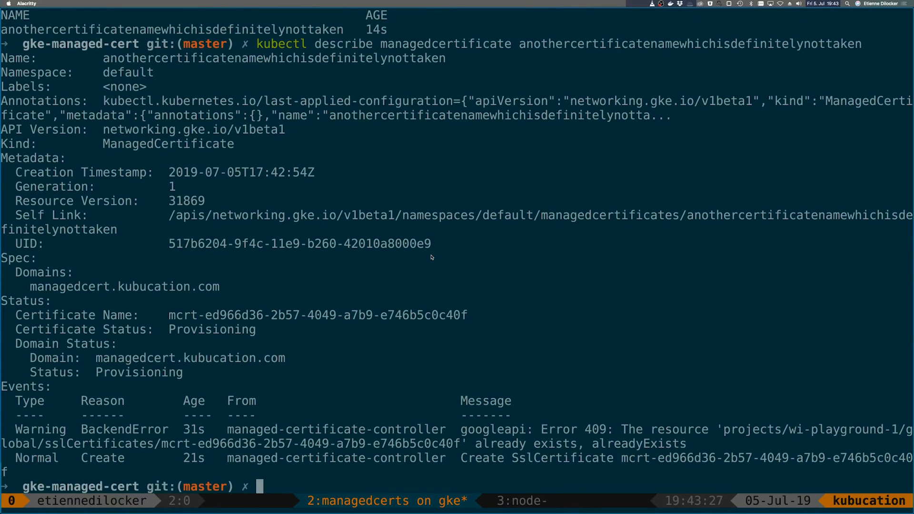
mouse_move(415, 312)
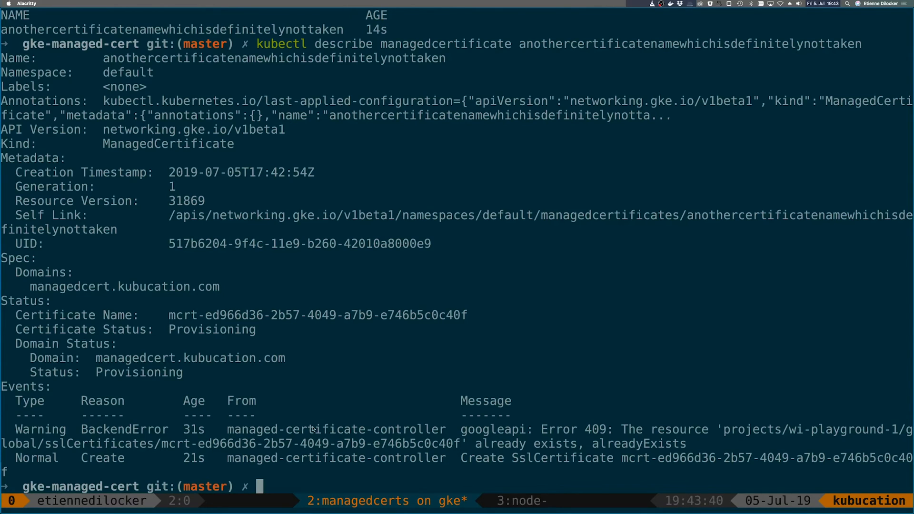
mouse_move(164, 436)
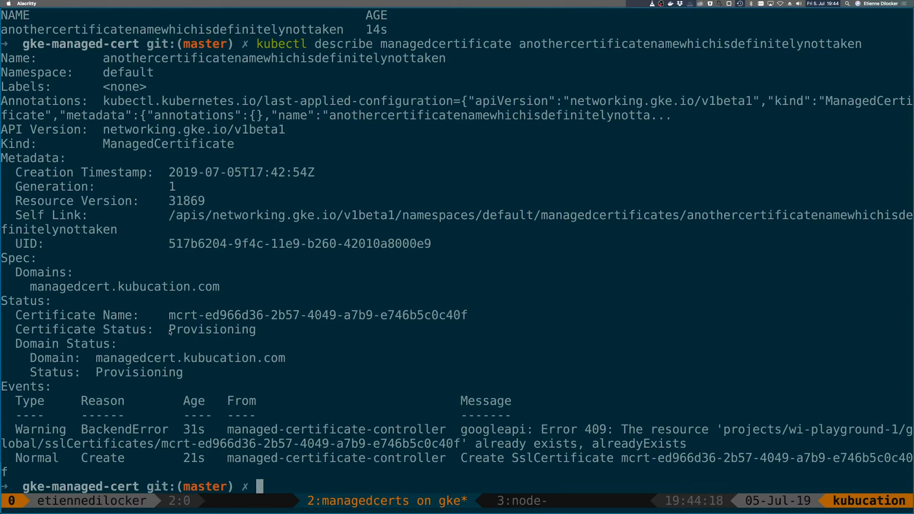
mouse_move(265, 337)
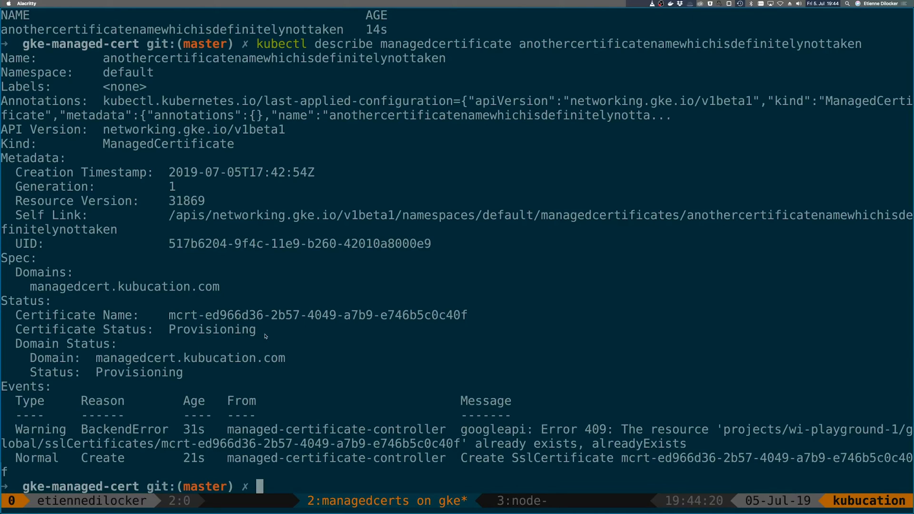
mouse_move(209, 385)
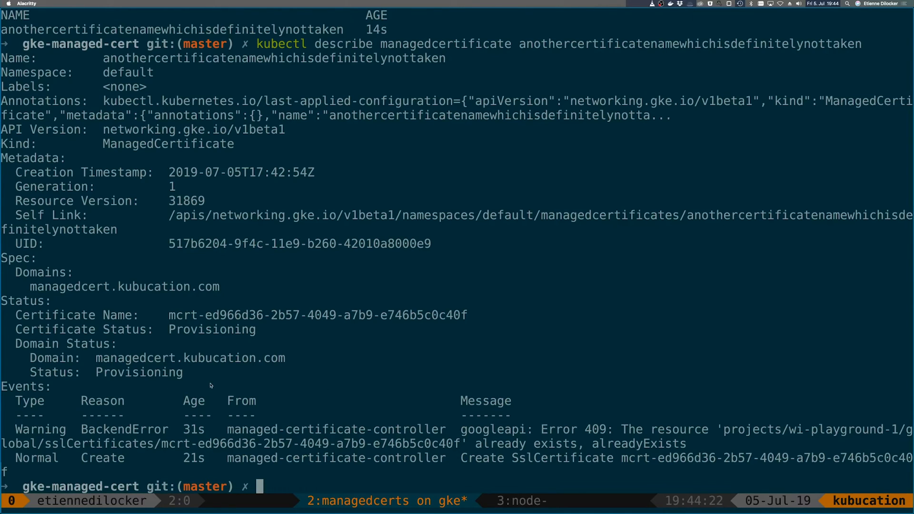
mouse_move(469, 348)
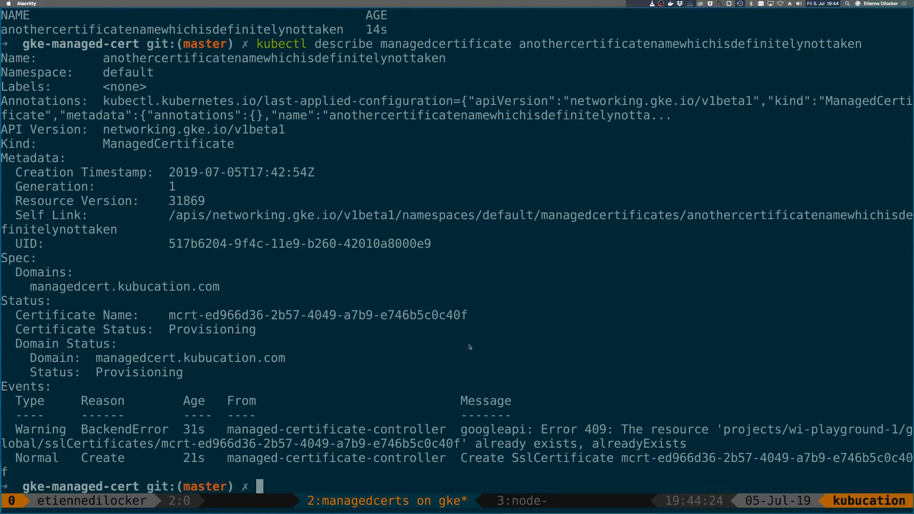
mouse_move(479, 340)
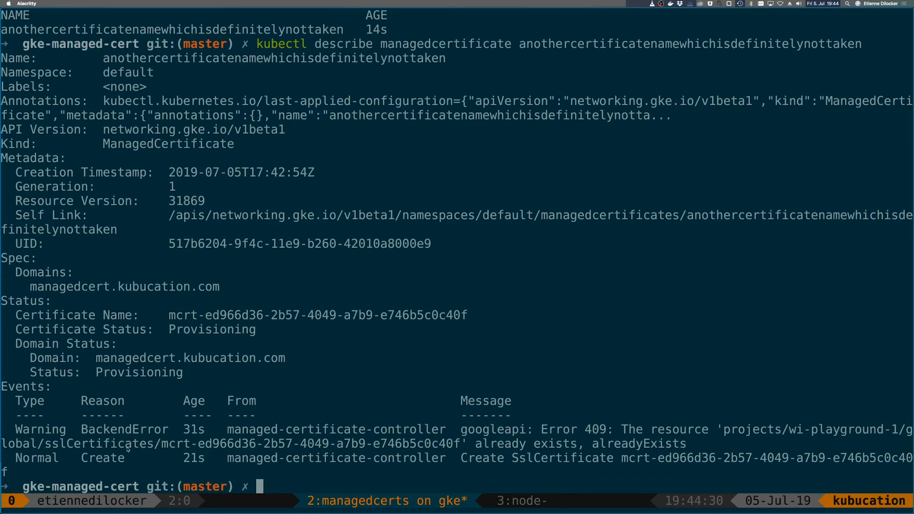
mouse_move(290, 345)
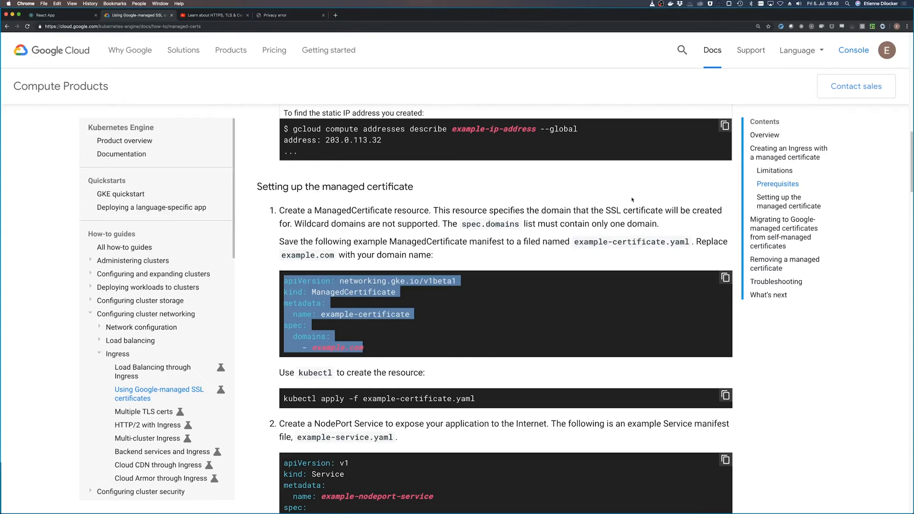
mouse_move(537, 299)
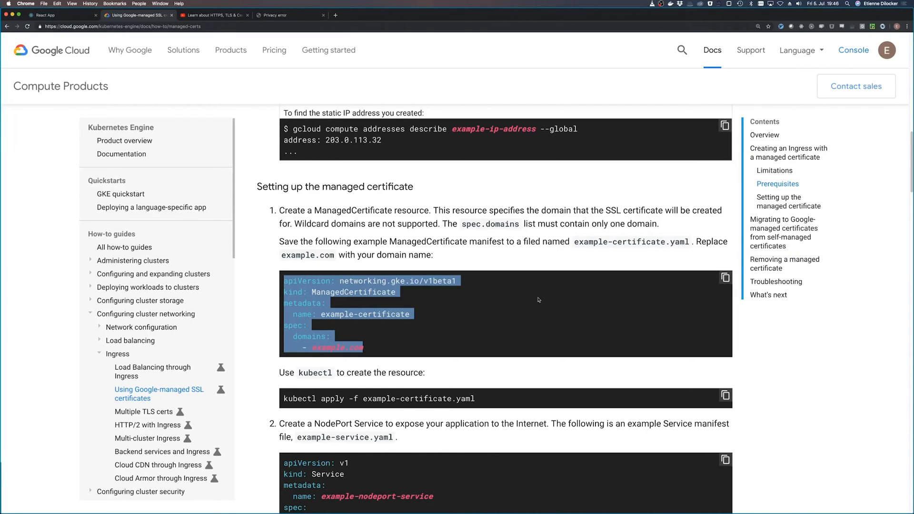
mouse_move(416, 340)
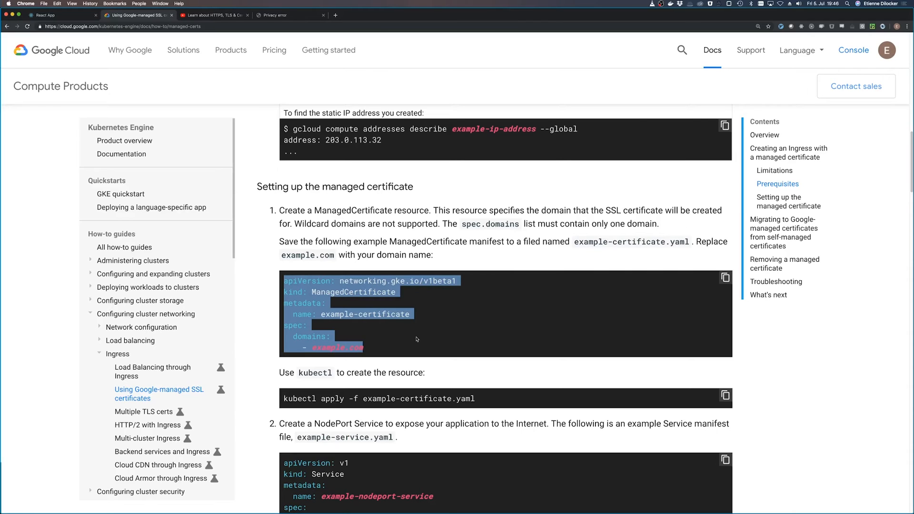
mouse_move(431, 333)
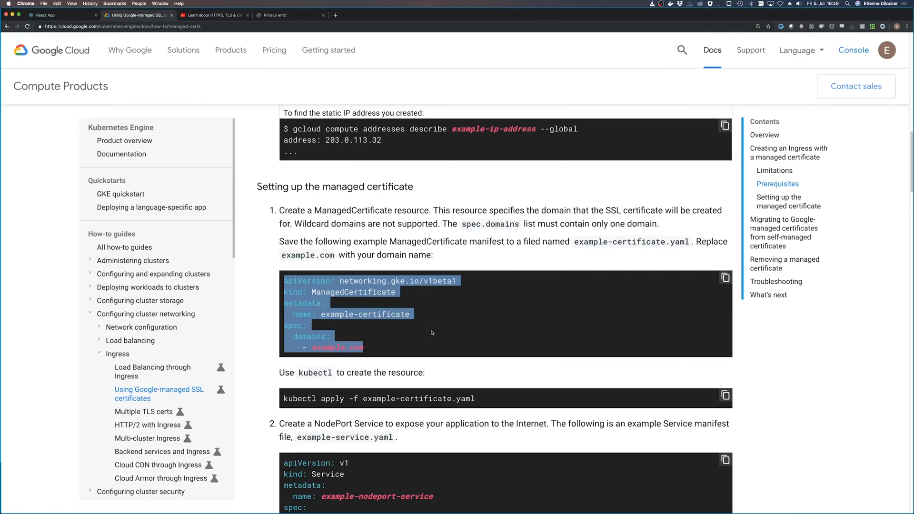
Scroll the Google-managed SSL certificates guide up to Overview and back down to step 3.
scroll(down, 3)
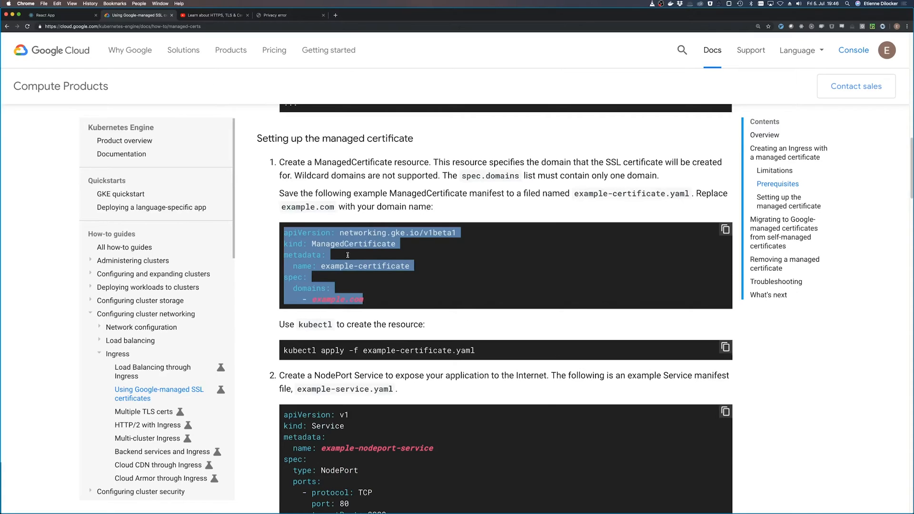
scroll(down, 3)
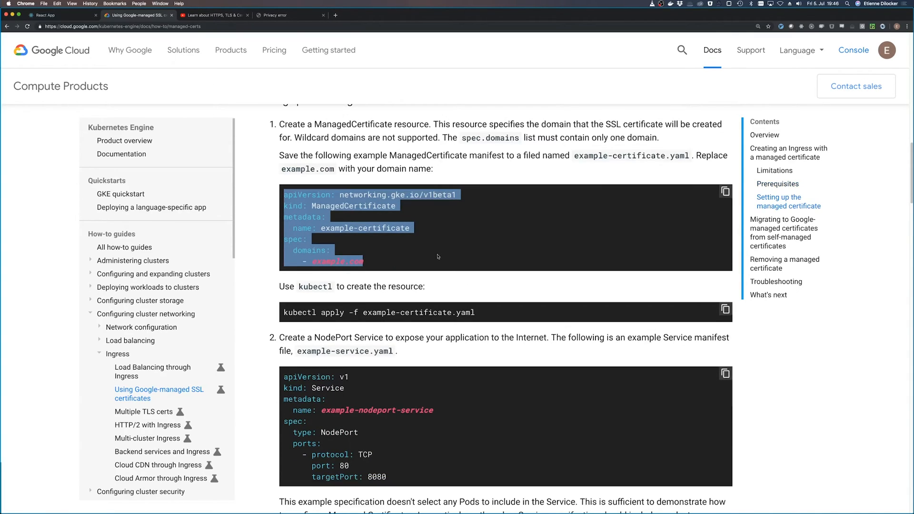
scroll(up, 3)
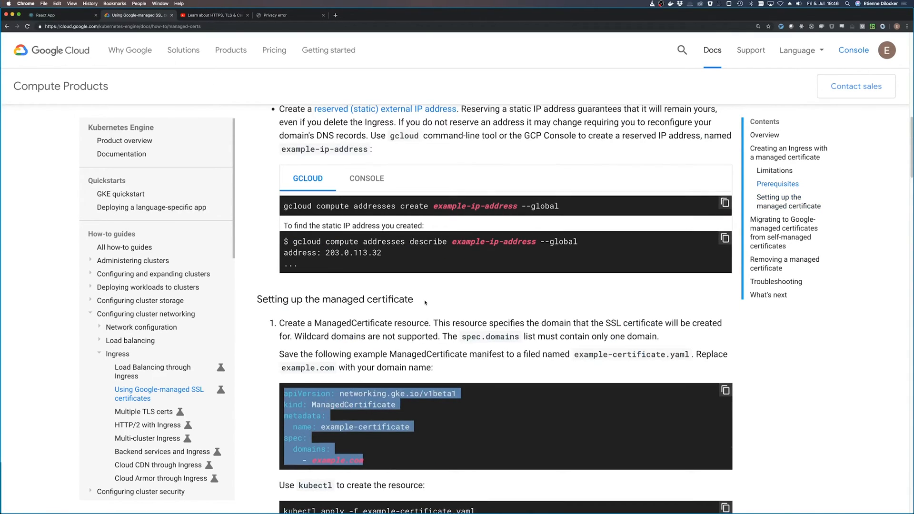
scroll(up, 3)
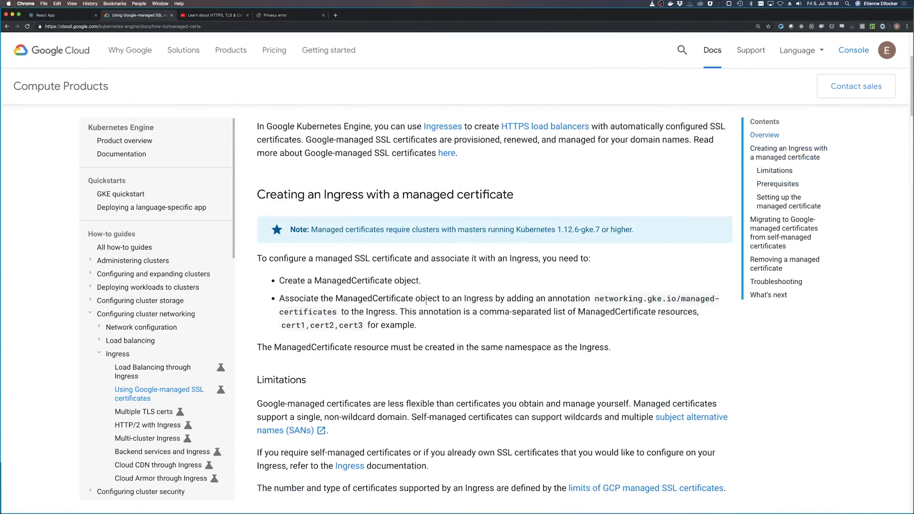
scroll(down, 3)
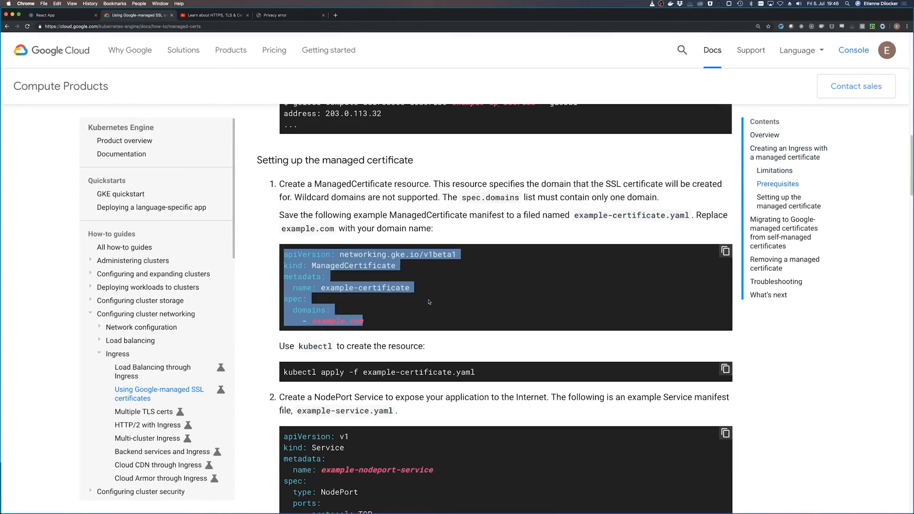
scroll(down, 3)
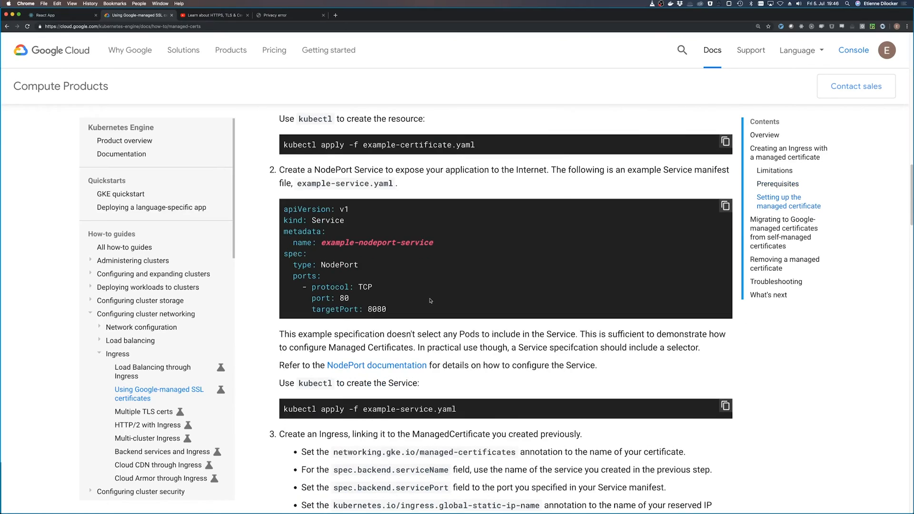
scroll(down, 3)
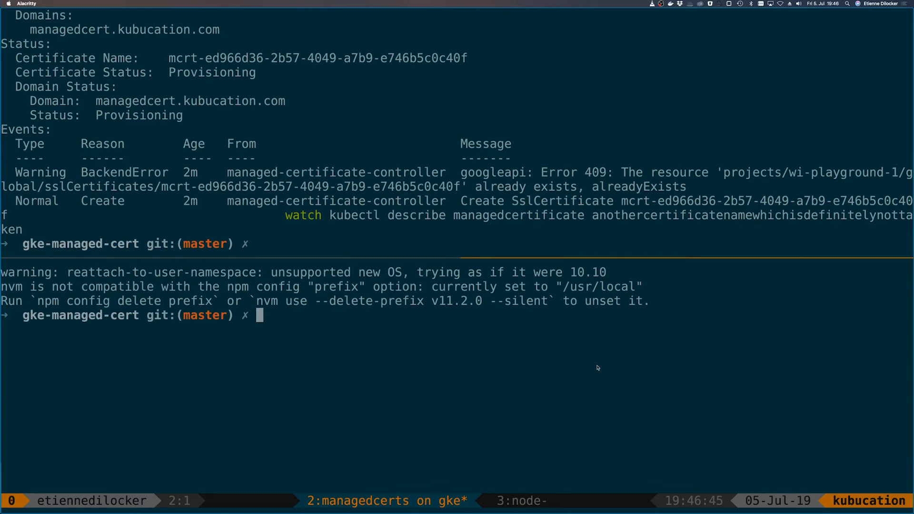
Add a networking.gke.io/managed-certificates annotation line to the Ingress, checking the certificate name.
text(vim)
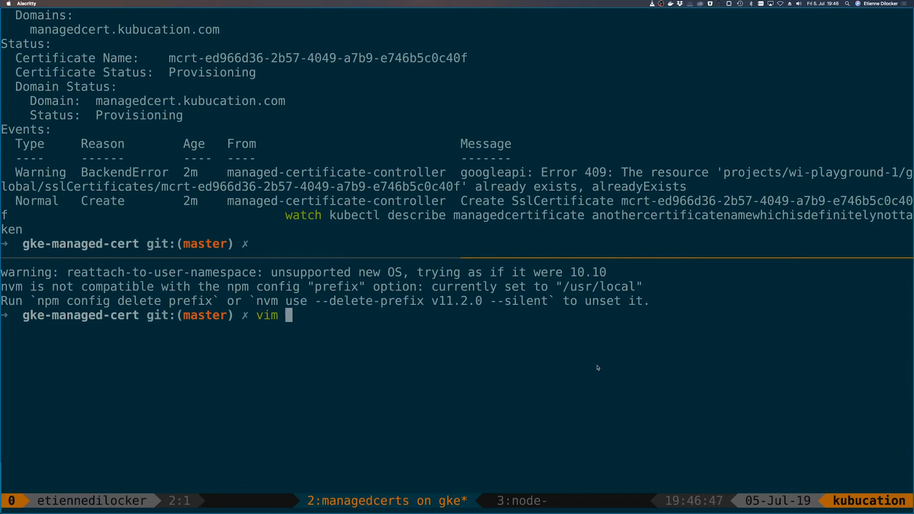
key(Return)
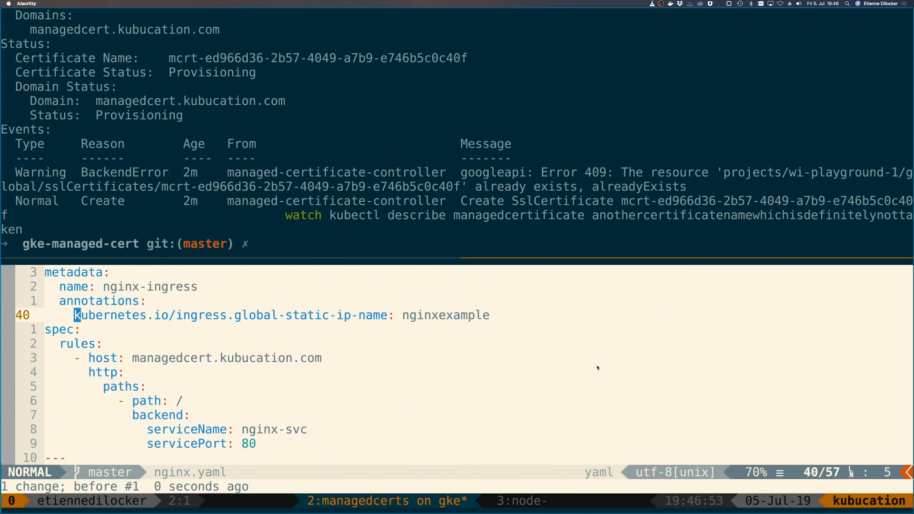
key(o)
text(networking.gke.io/managed-certificates: example-certificate)
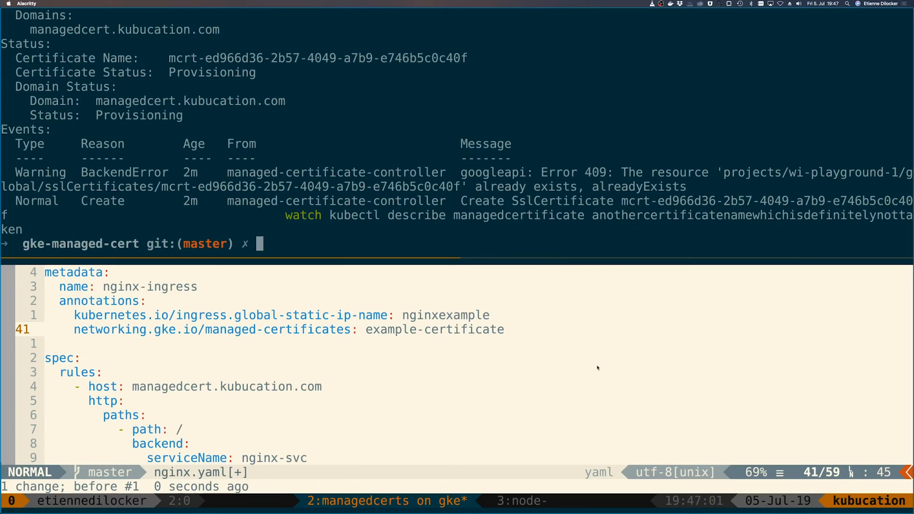
text(k get managedcertificate)
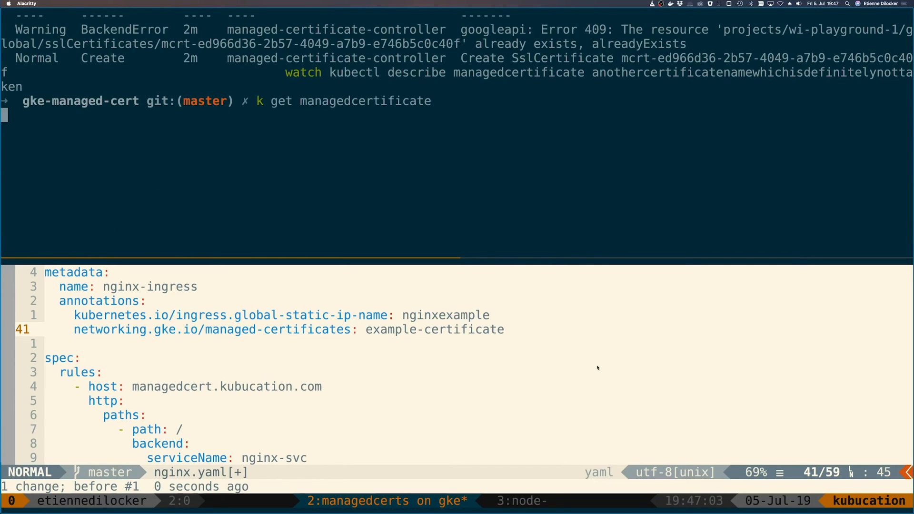
key(Return)
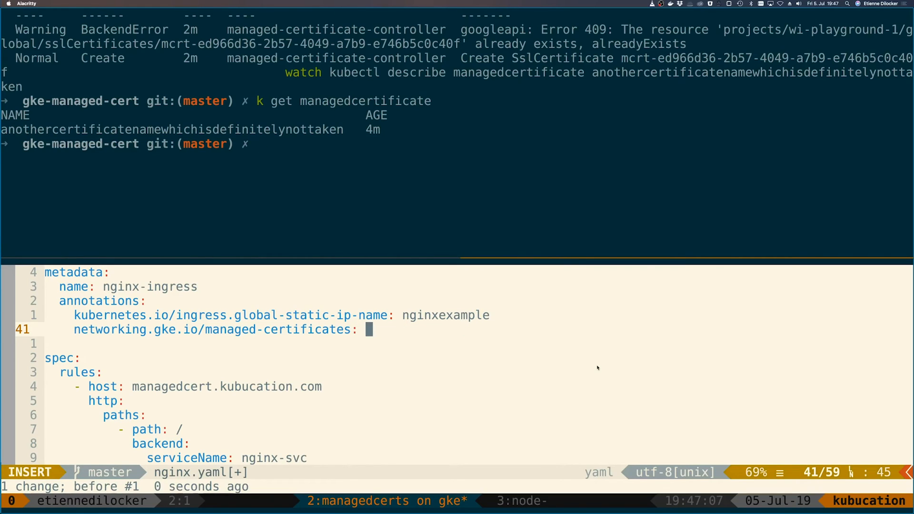
Save nginx.yaml and apply it with kubectl apply -f nginx.yaml.
key(Escape)
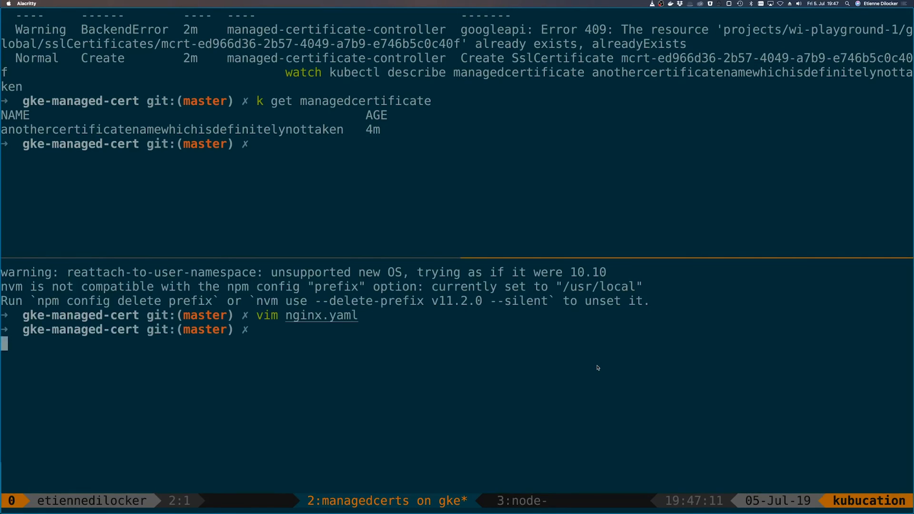
text(kubectl apply -f nginx.yaml)
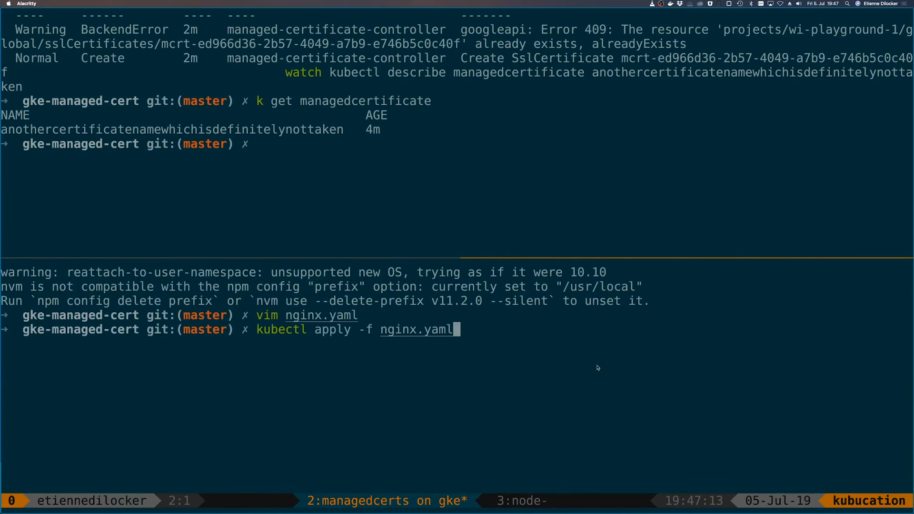
key(Return)
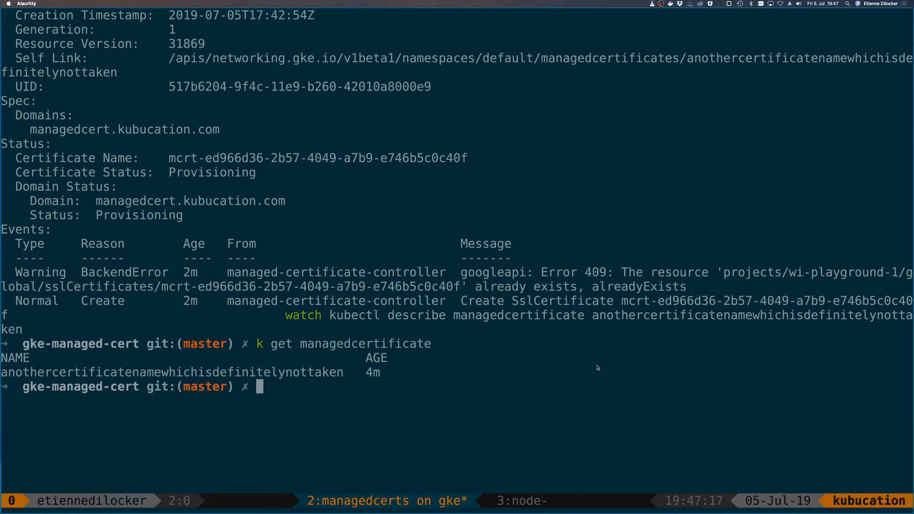
Rerun the history 'watch' on the anothercertificatenamewhichisdefinitelynottaken certificate description.
text(wat)
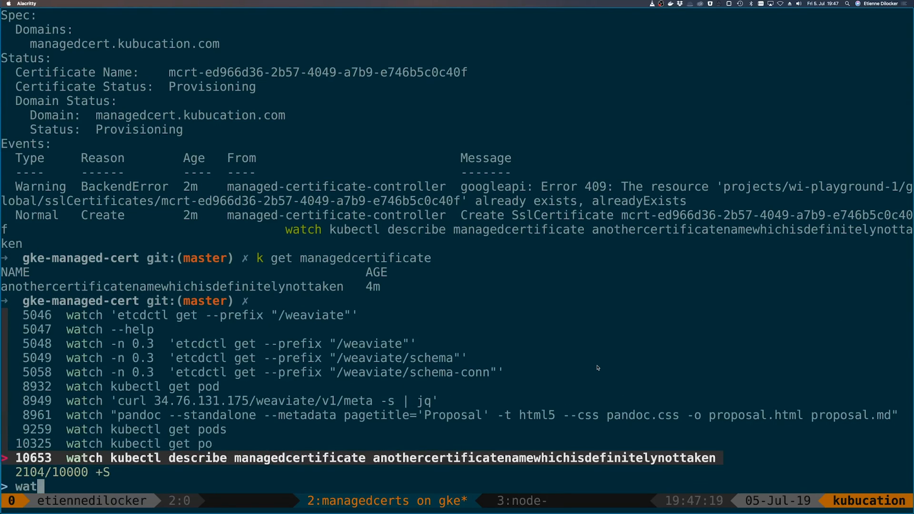
key(Return)
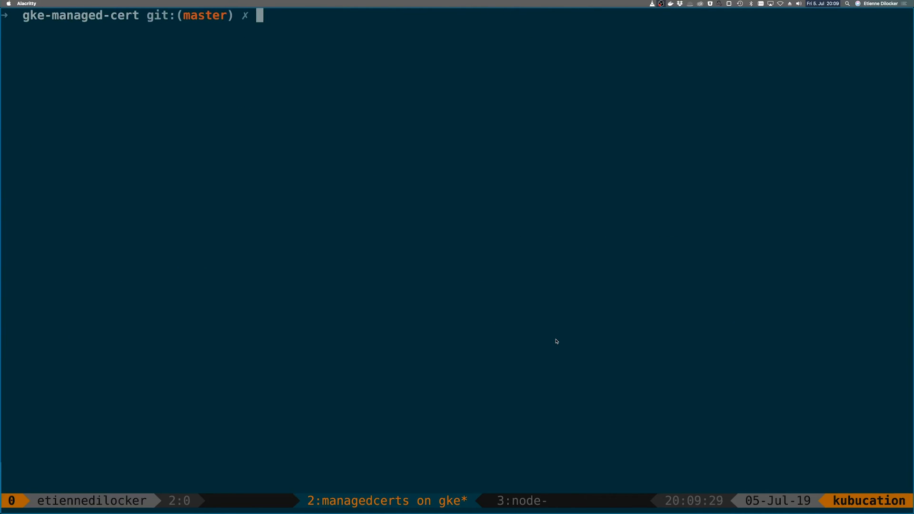
text(curl https:)
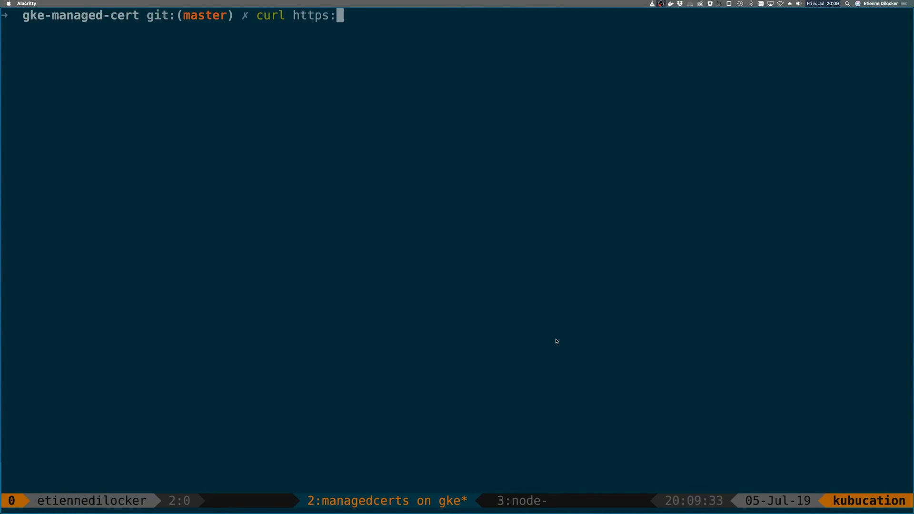
text(//locah)
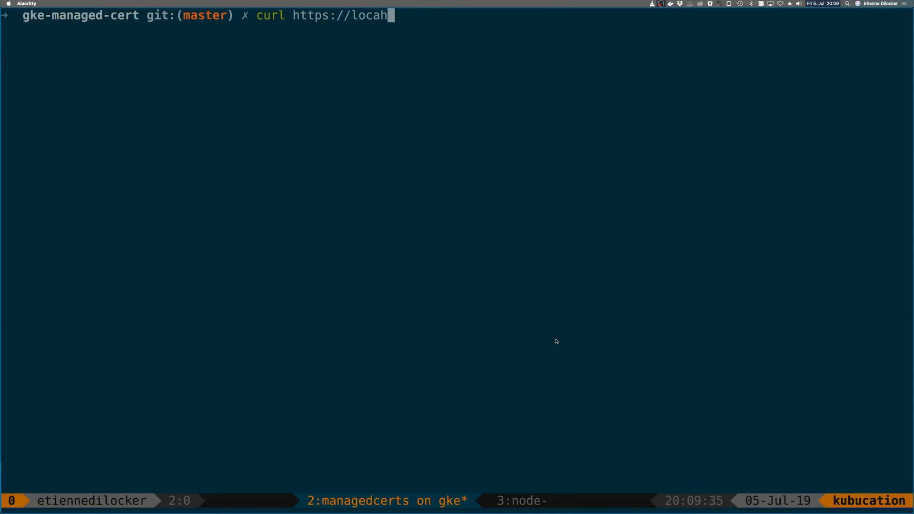
key(BackSpace)
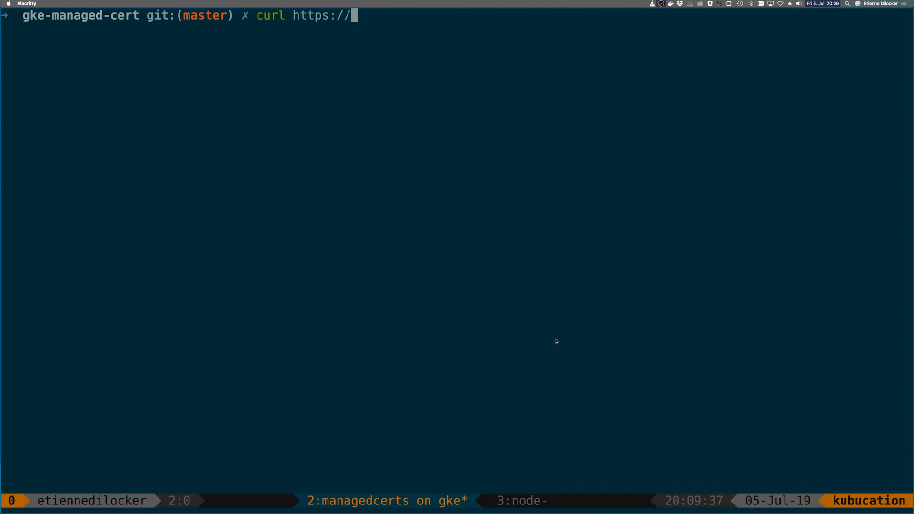
text(maan)
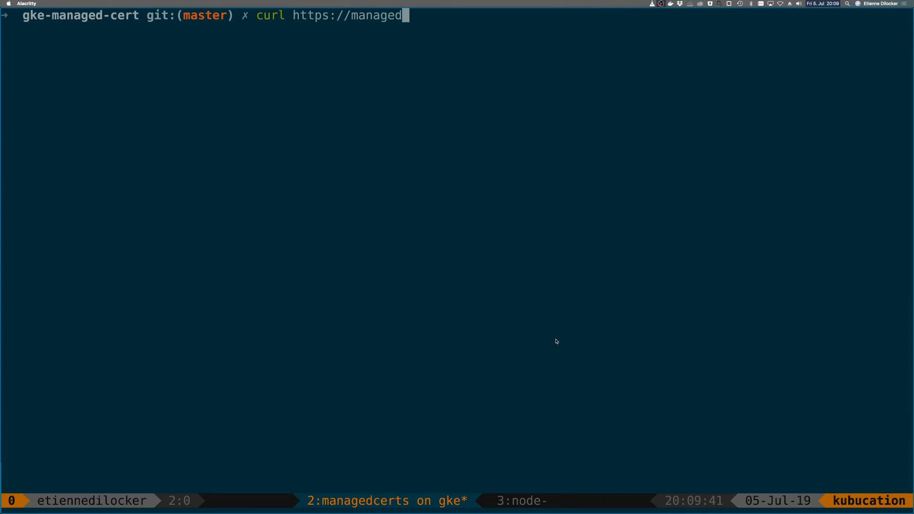
text(cert.kub)
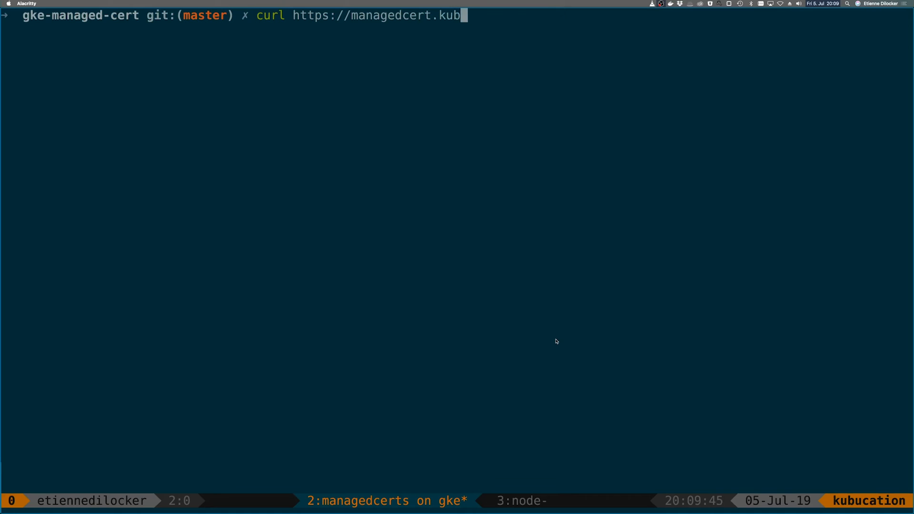
text(ucation.com)
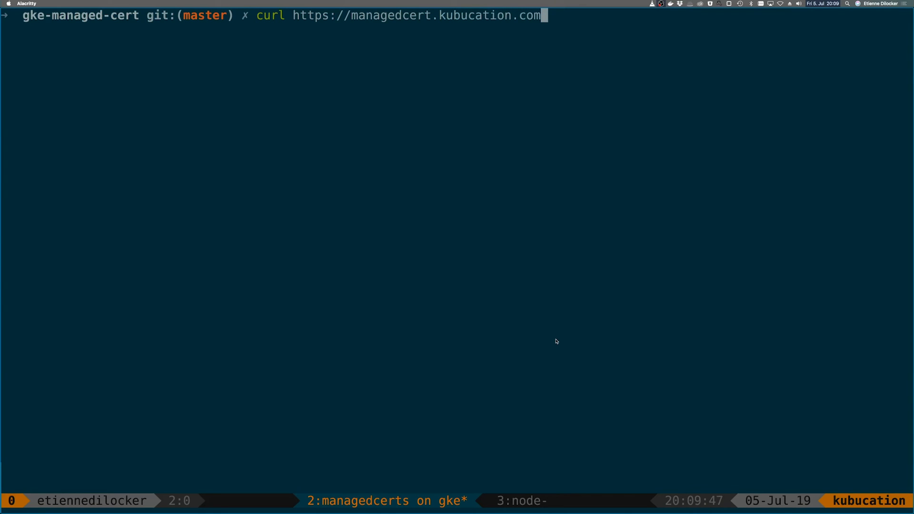
key(Return)
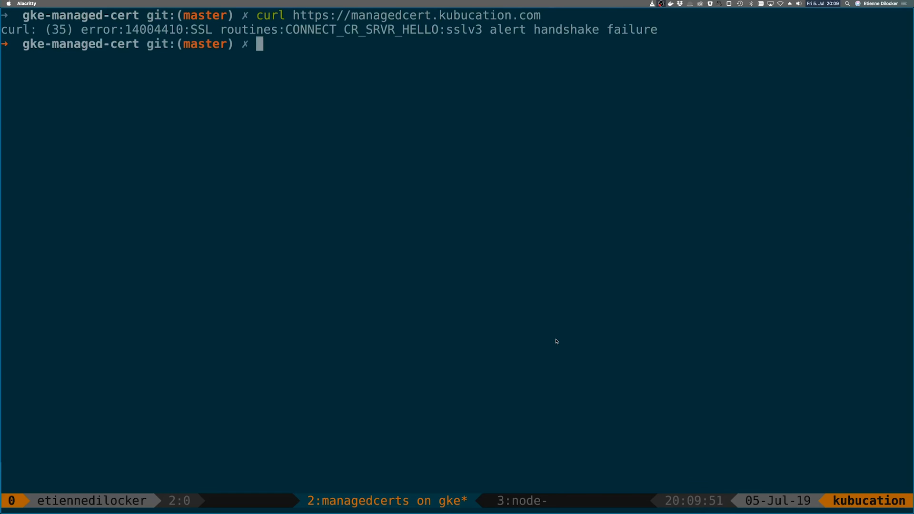
text(curl https://managedcert.kubucation.com)
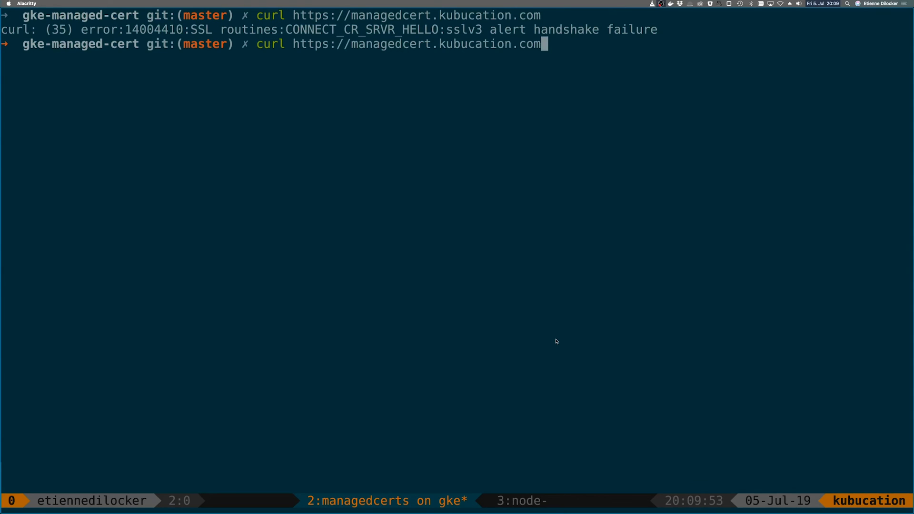
key(Return)
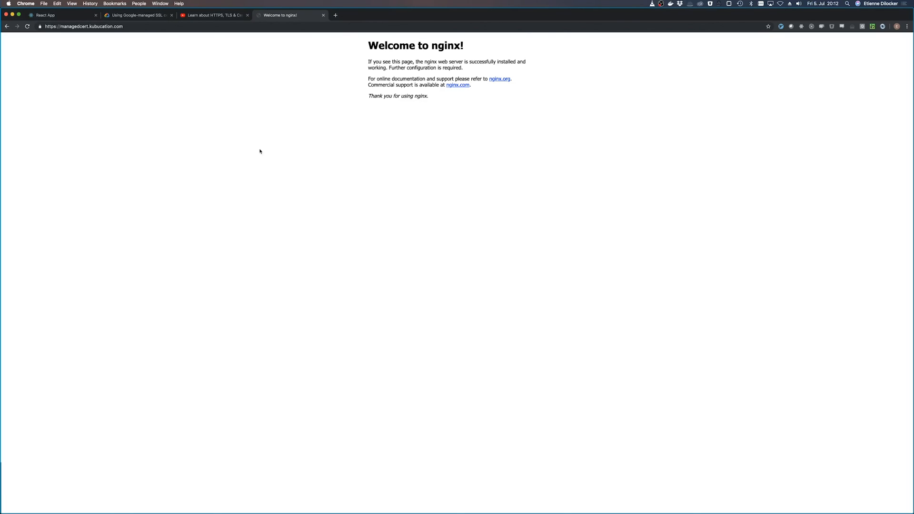
Check the HTTPS address and lock icon for managedcert.kubucation.com, then switch tabs.
click(81, 26)
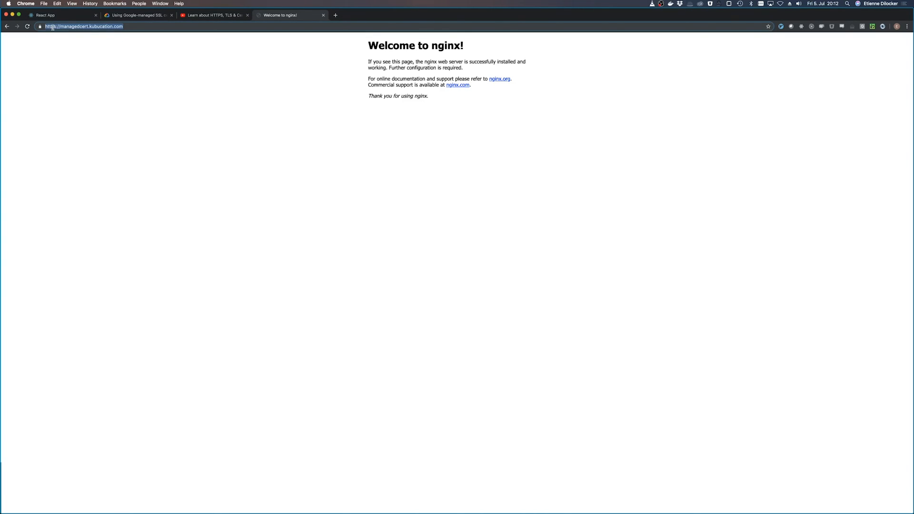
click(40, 26)
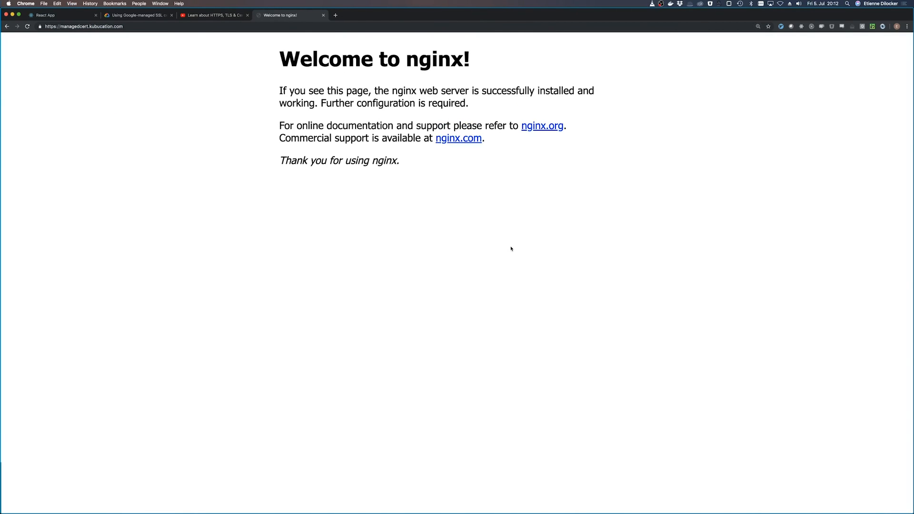
mouse_move(504, 247)
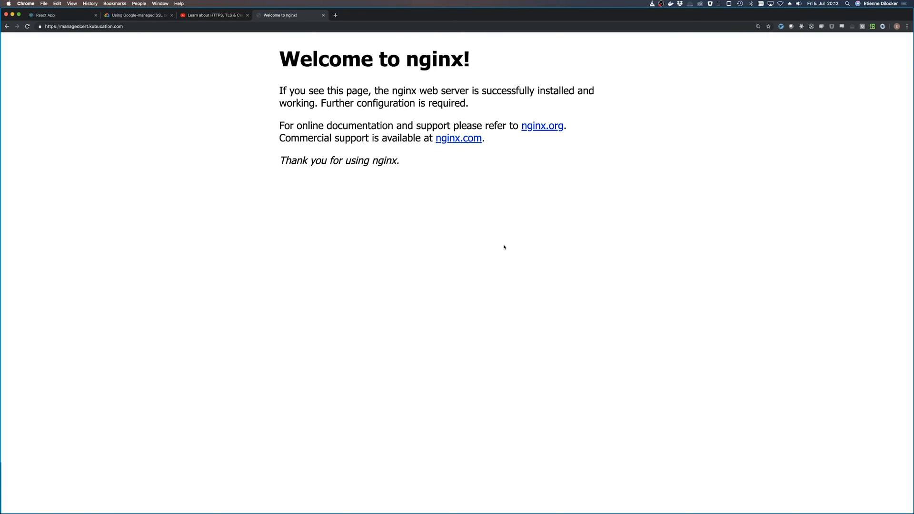
mouse_move(138, 35)
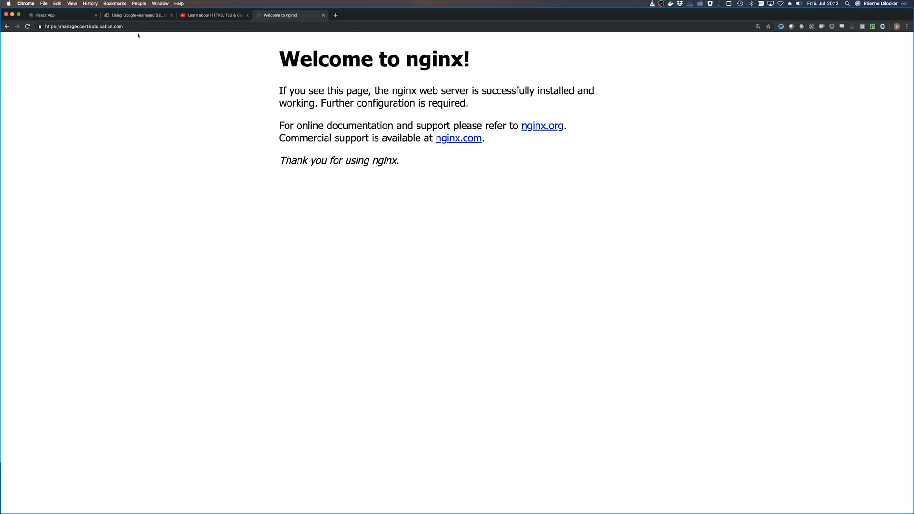
click(137, 15)
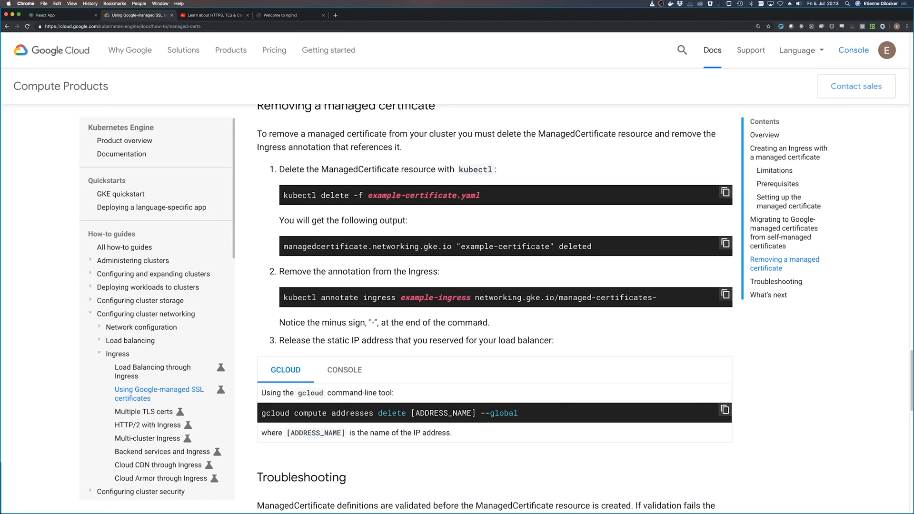
mouse_move(407, 235)
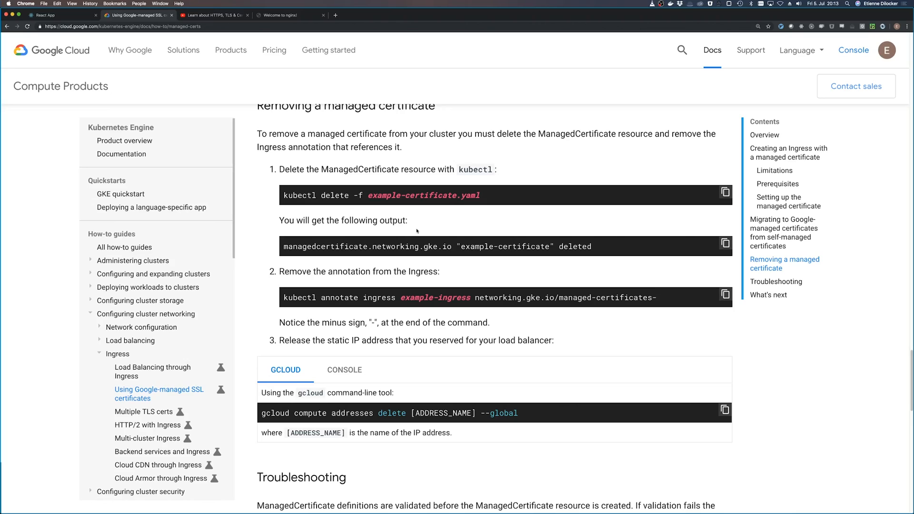
mouse_move(522, 161)
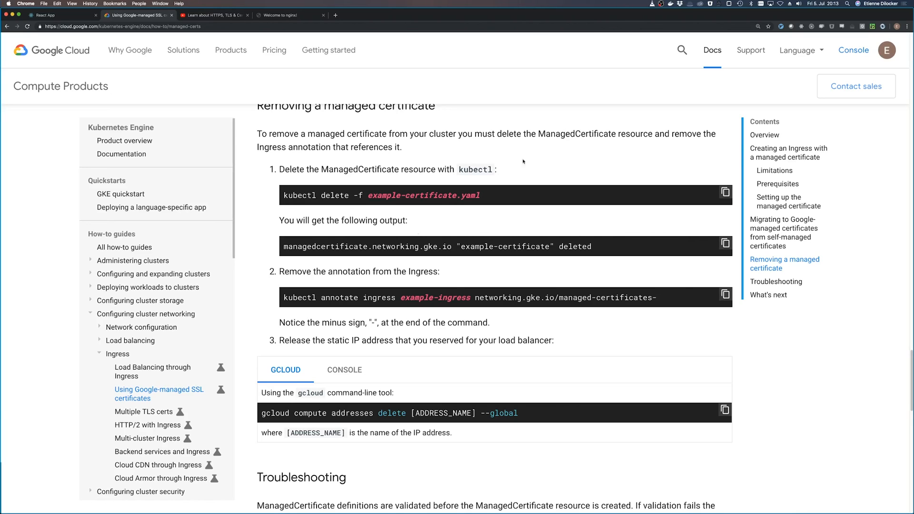